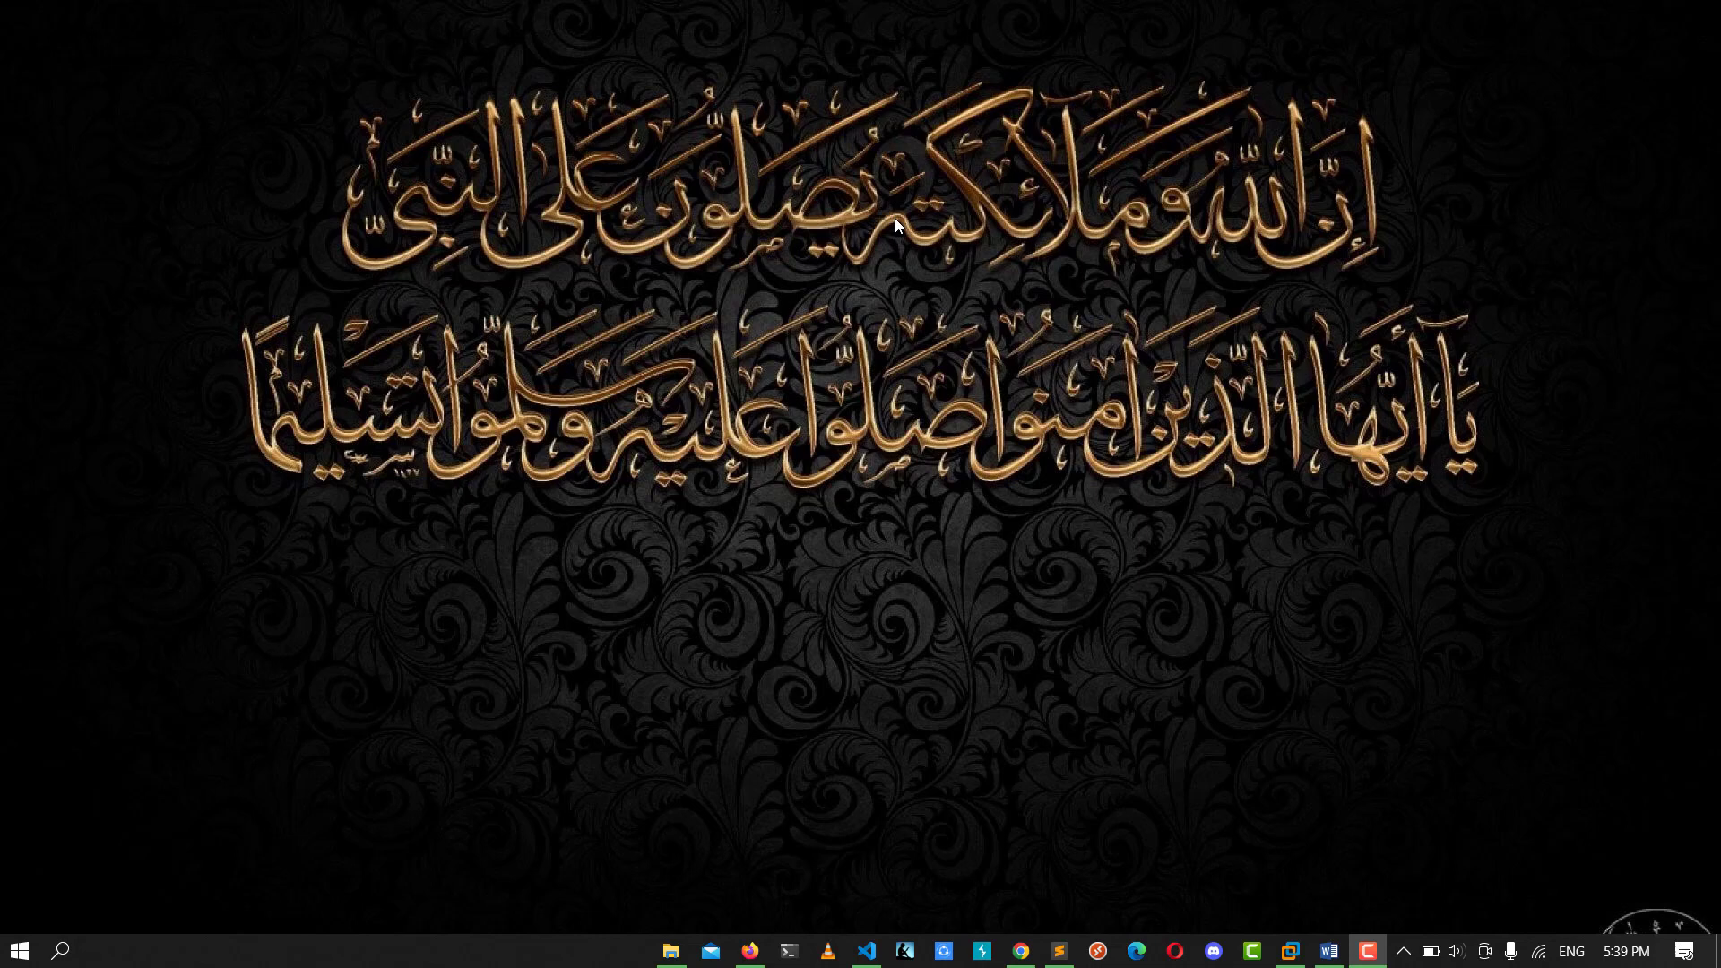
mouse_move(628, 369)
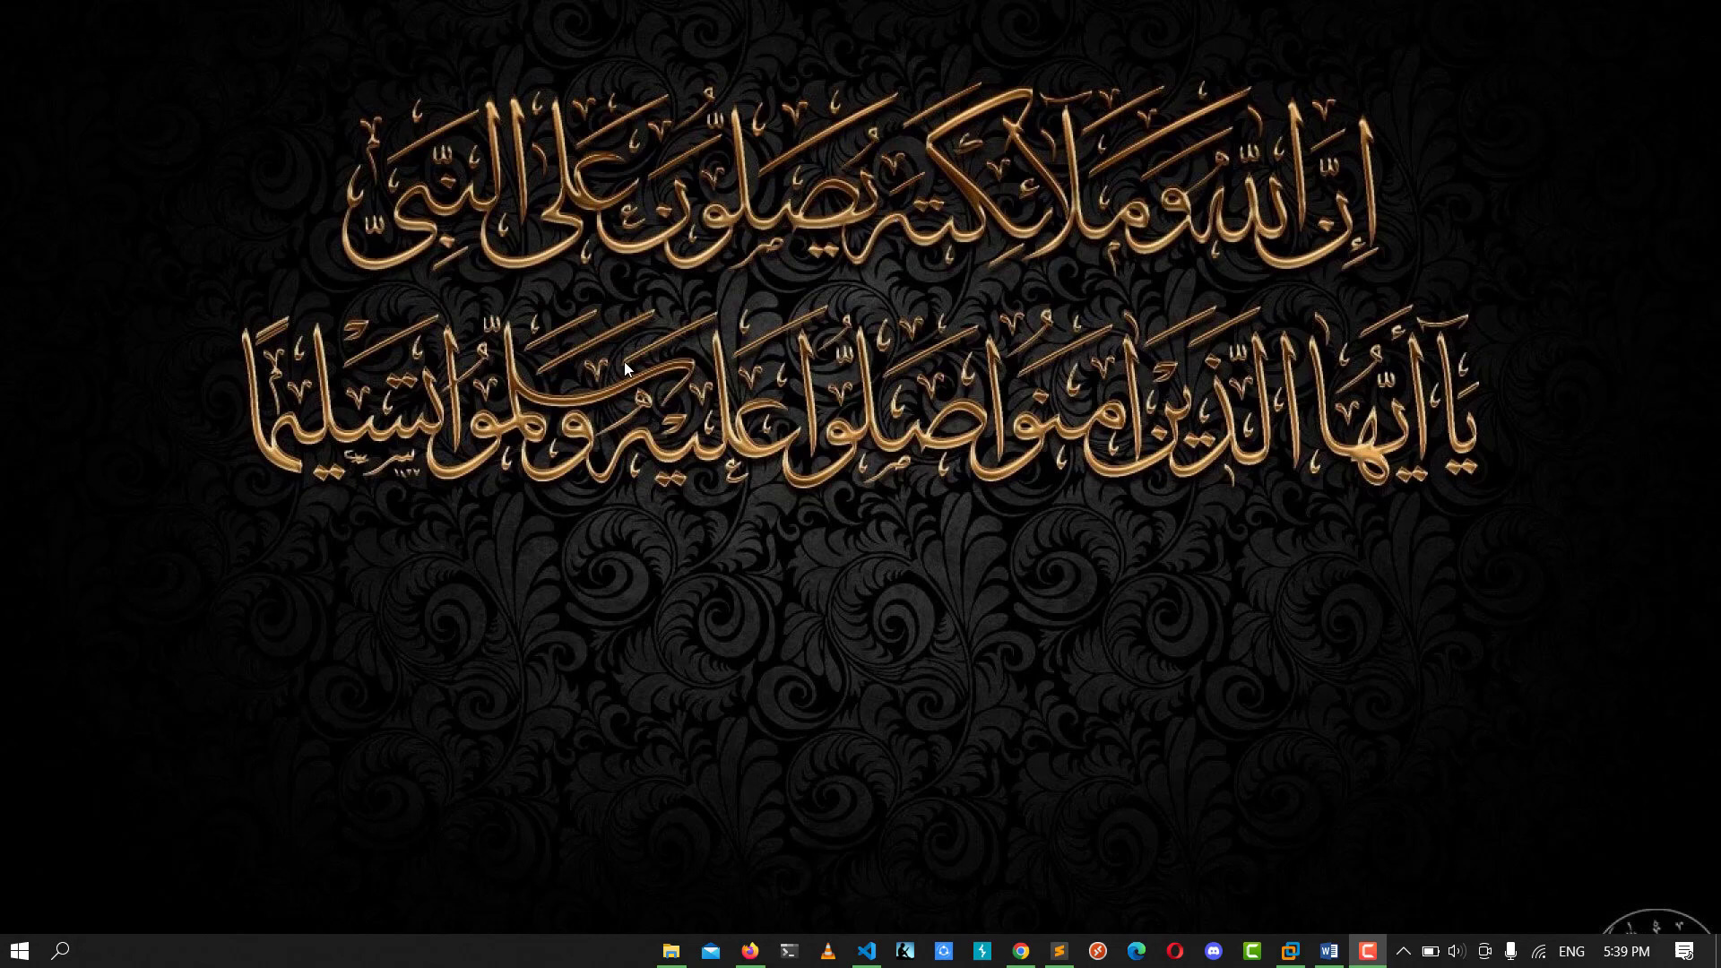
Launch OBS Studio from Windows Start search by searching 'obs'
click(61, 950)
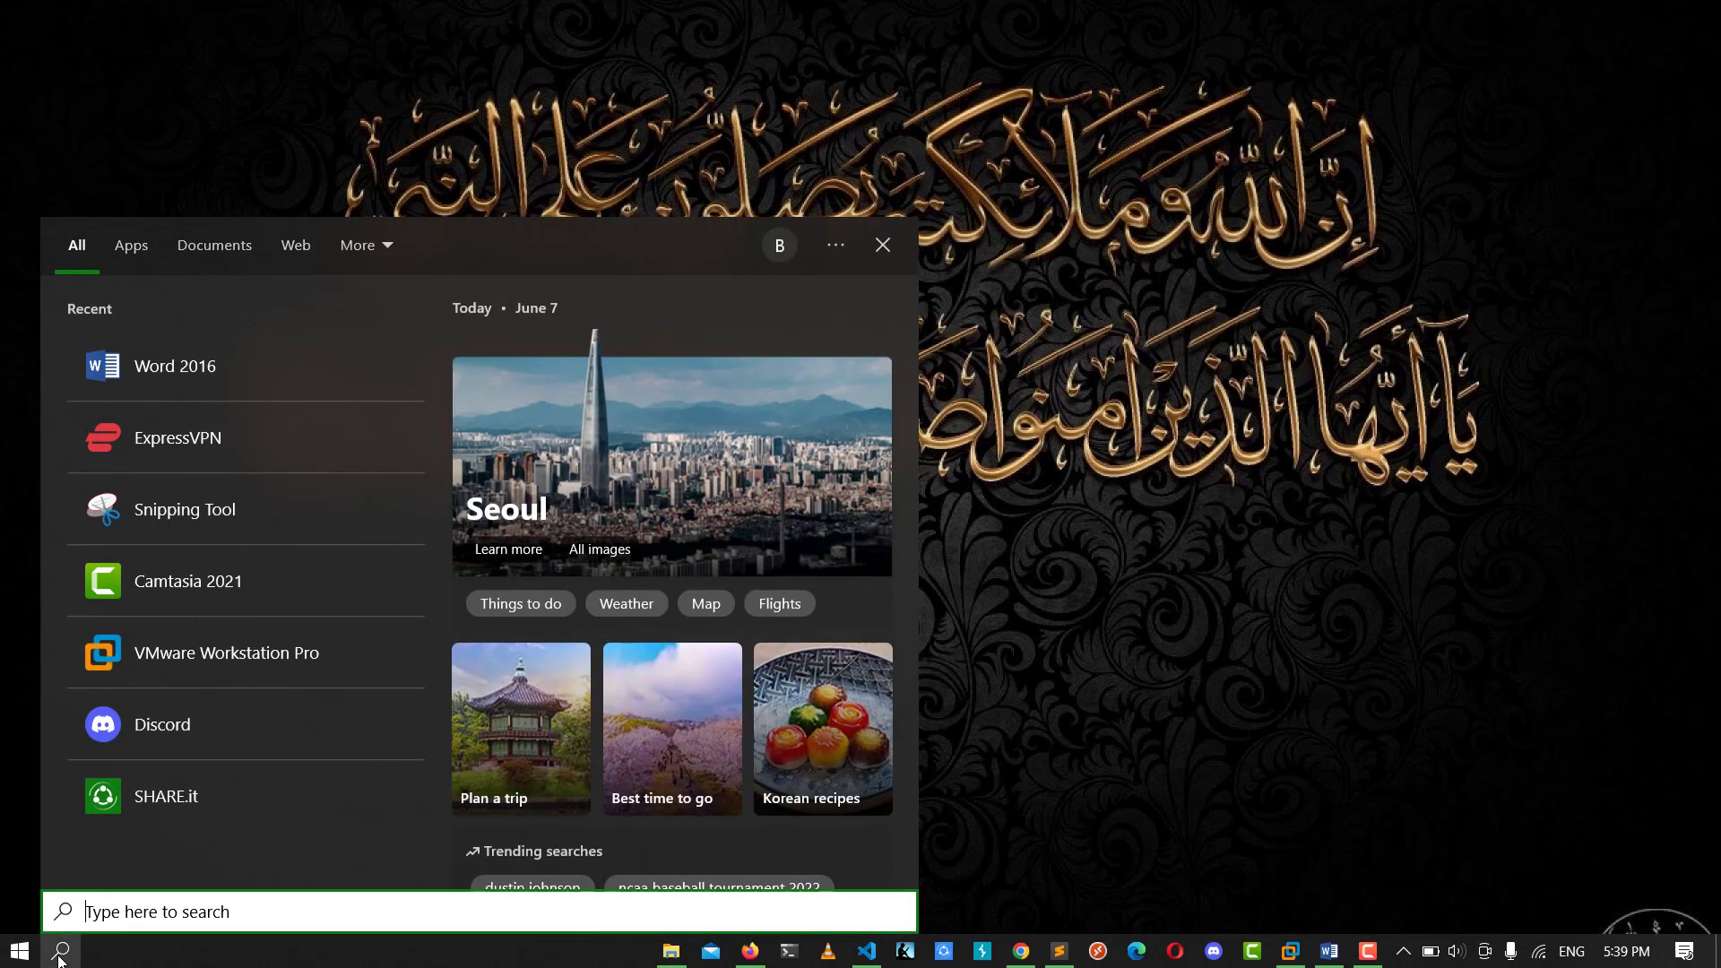
text(ob)
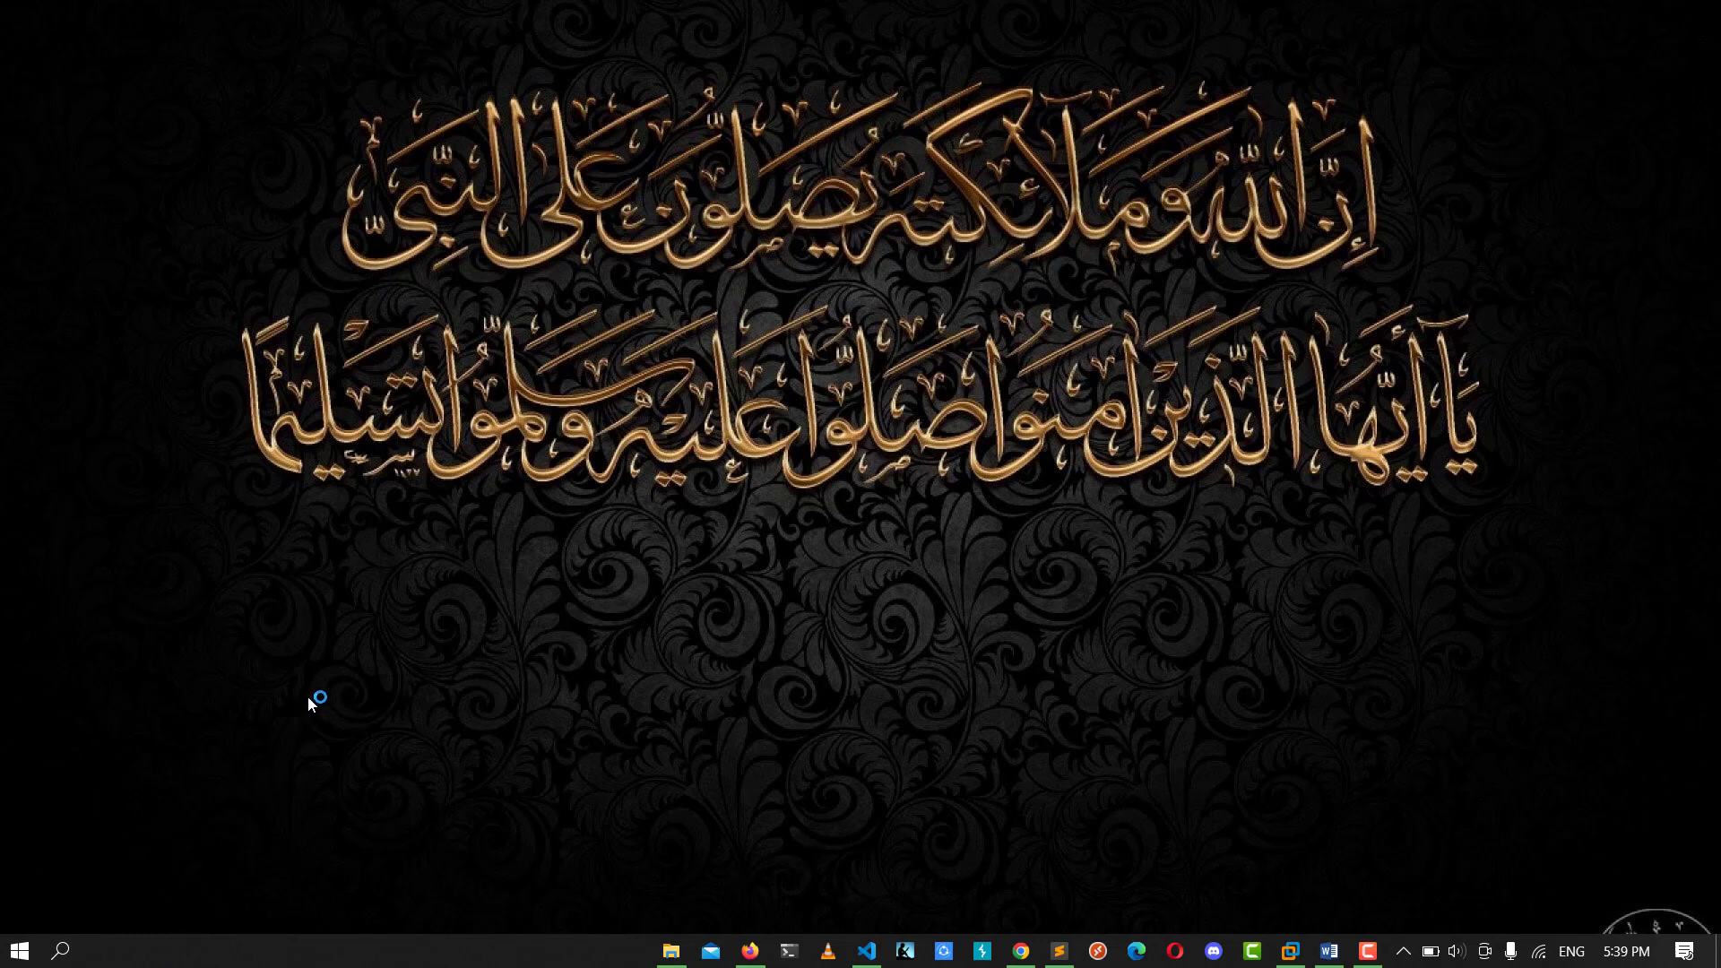
mouse_move(1330, 760)
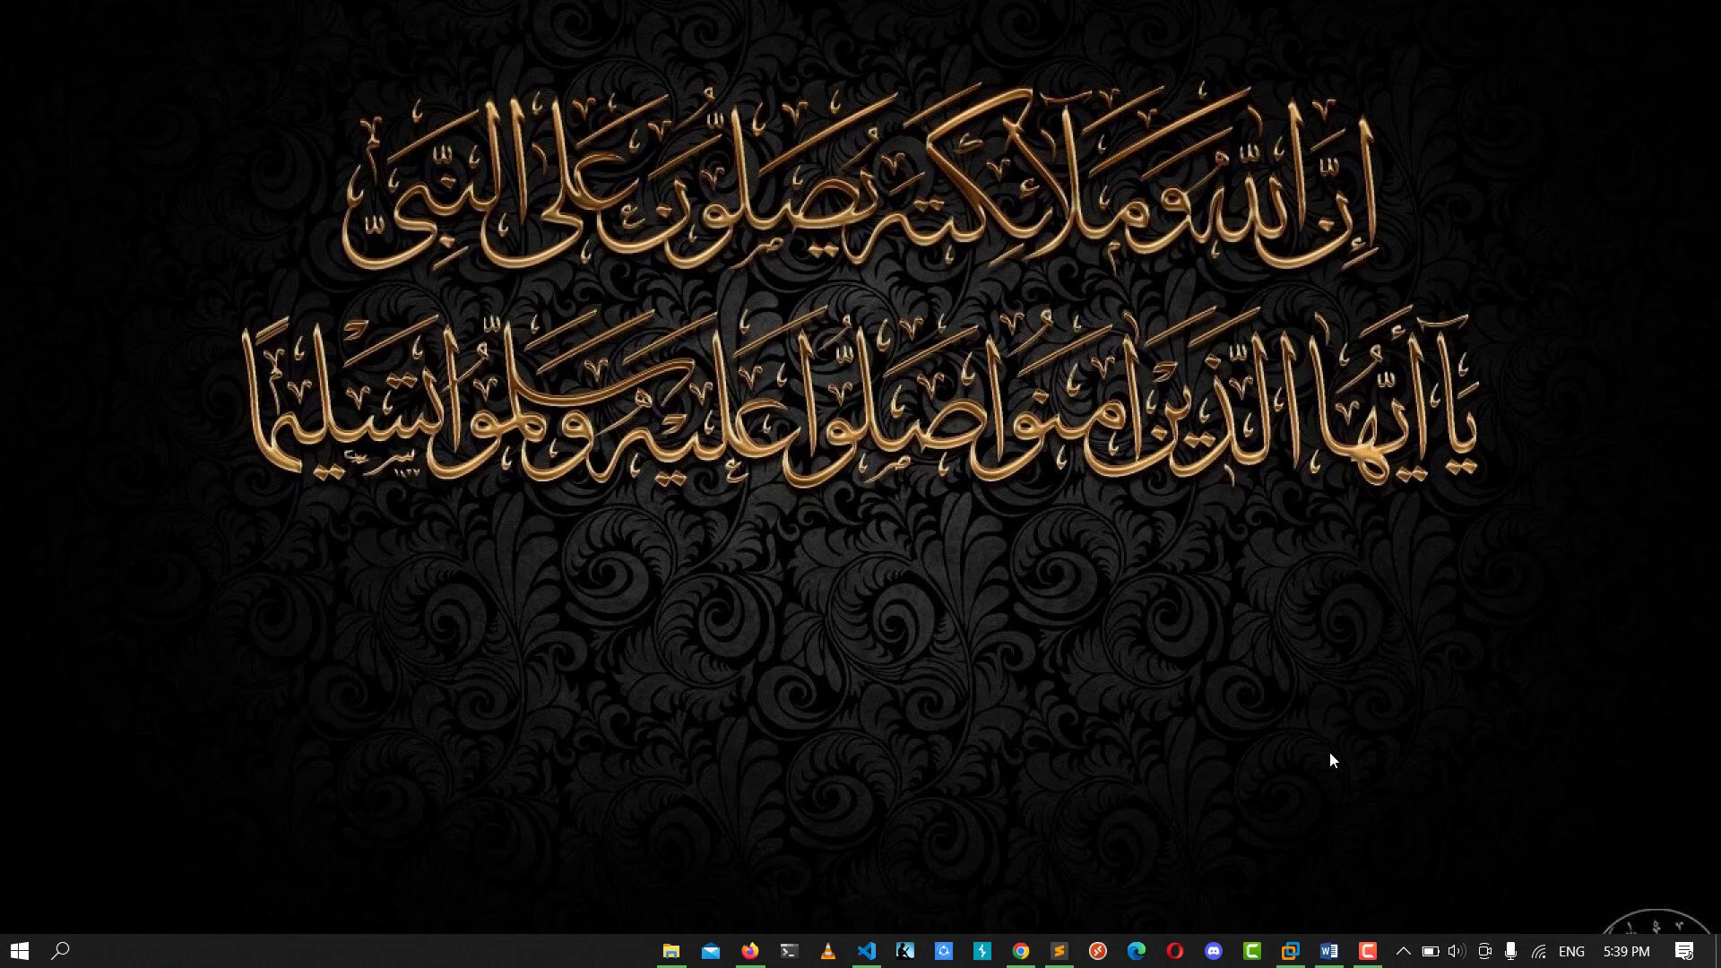
right_click(1327, 951)
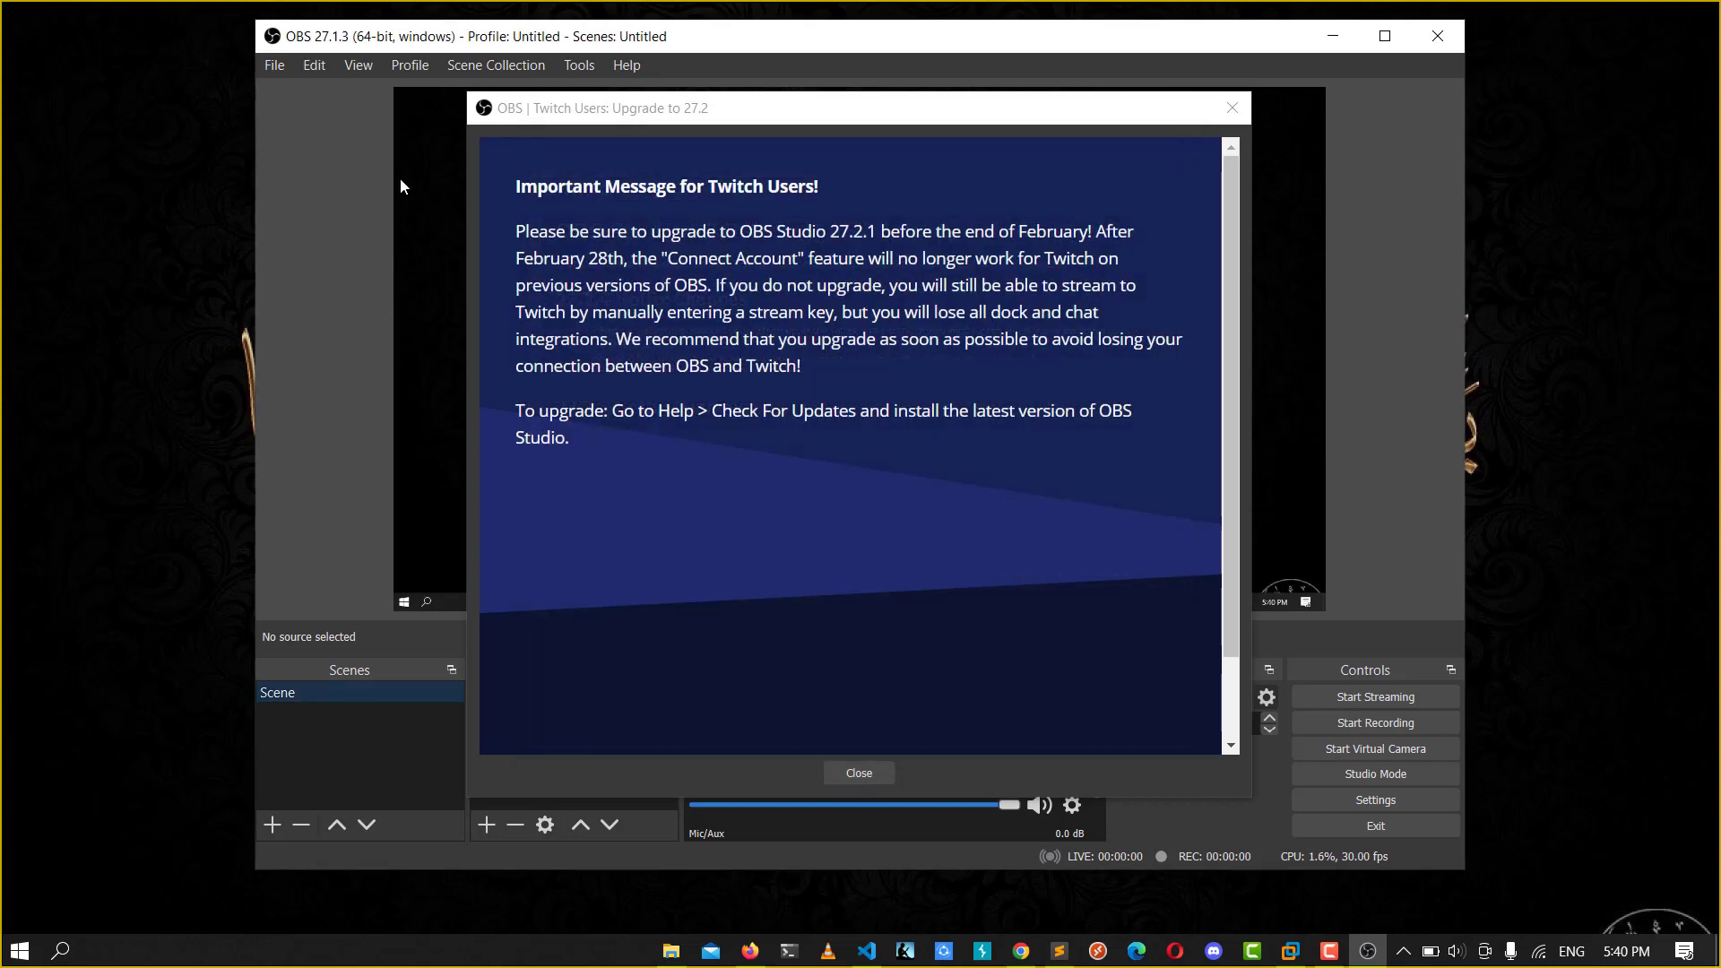
Dismiss the Twitch upgrade notice and reach OBS Settings via the File menu
click(859, 772)
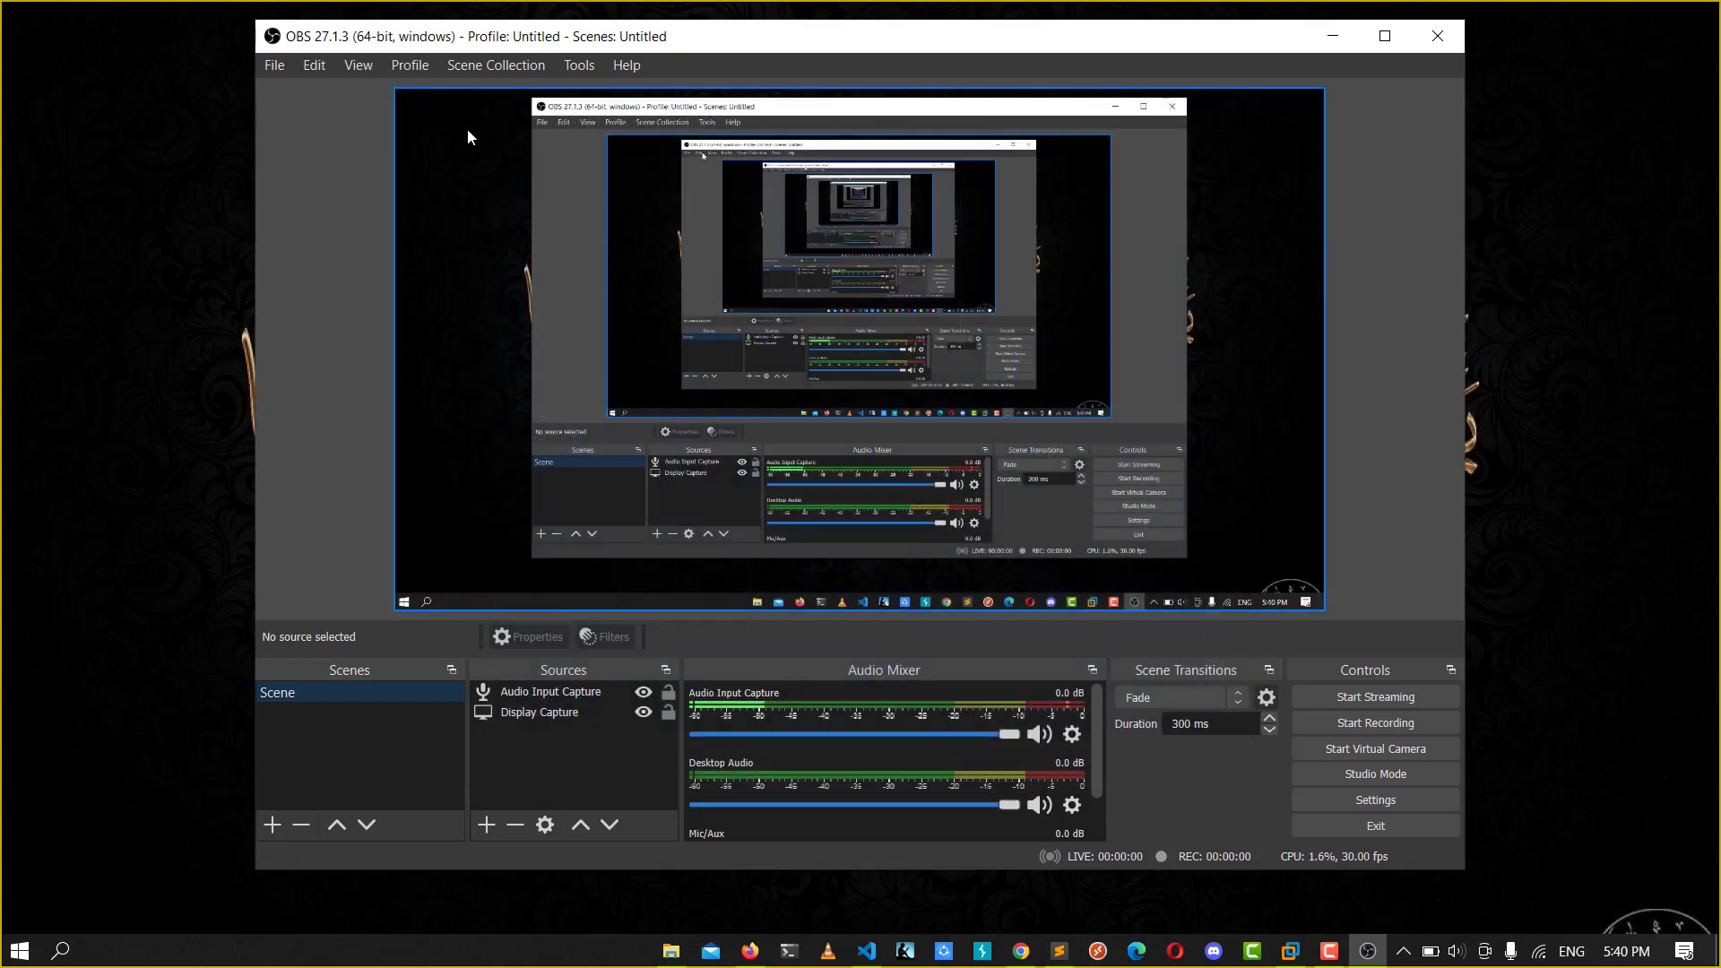
click(275, 64)
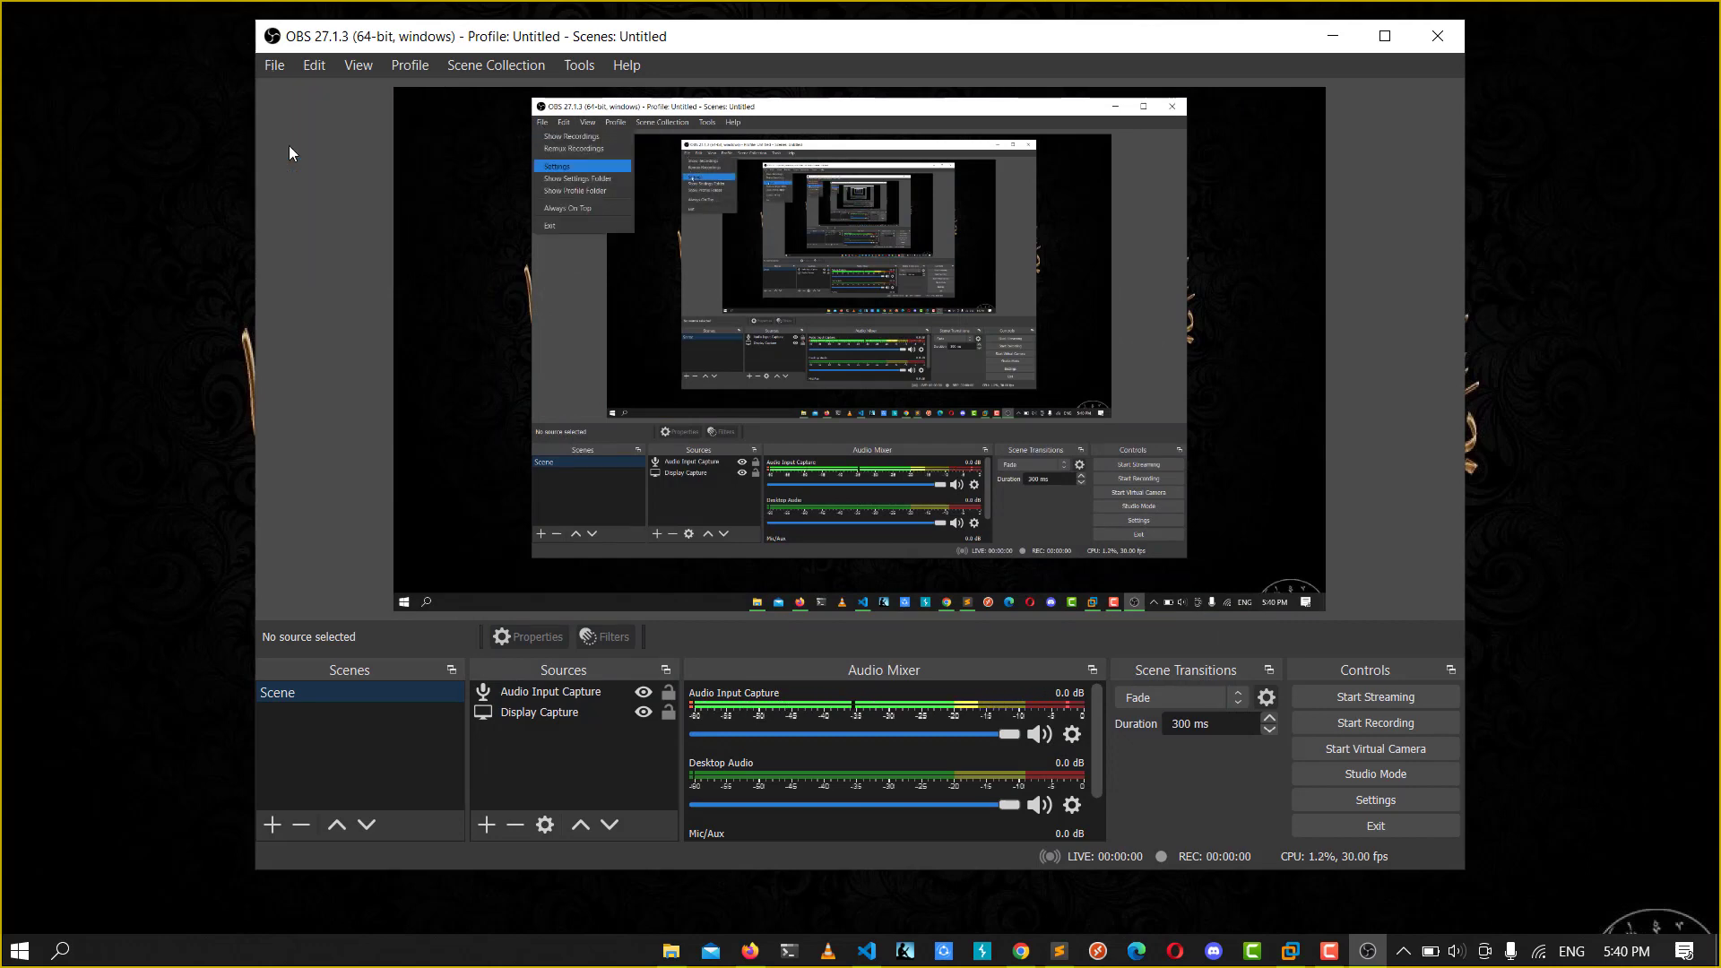
click(556, 165)
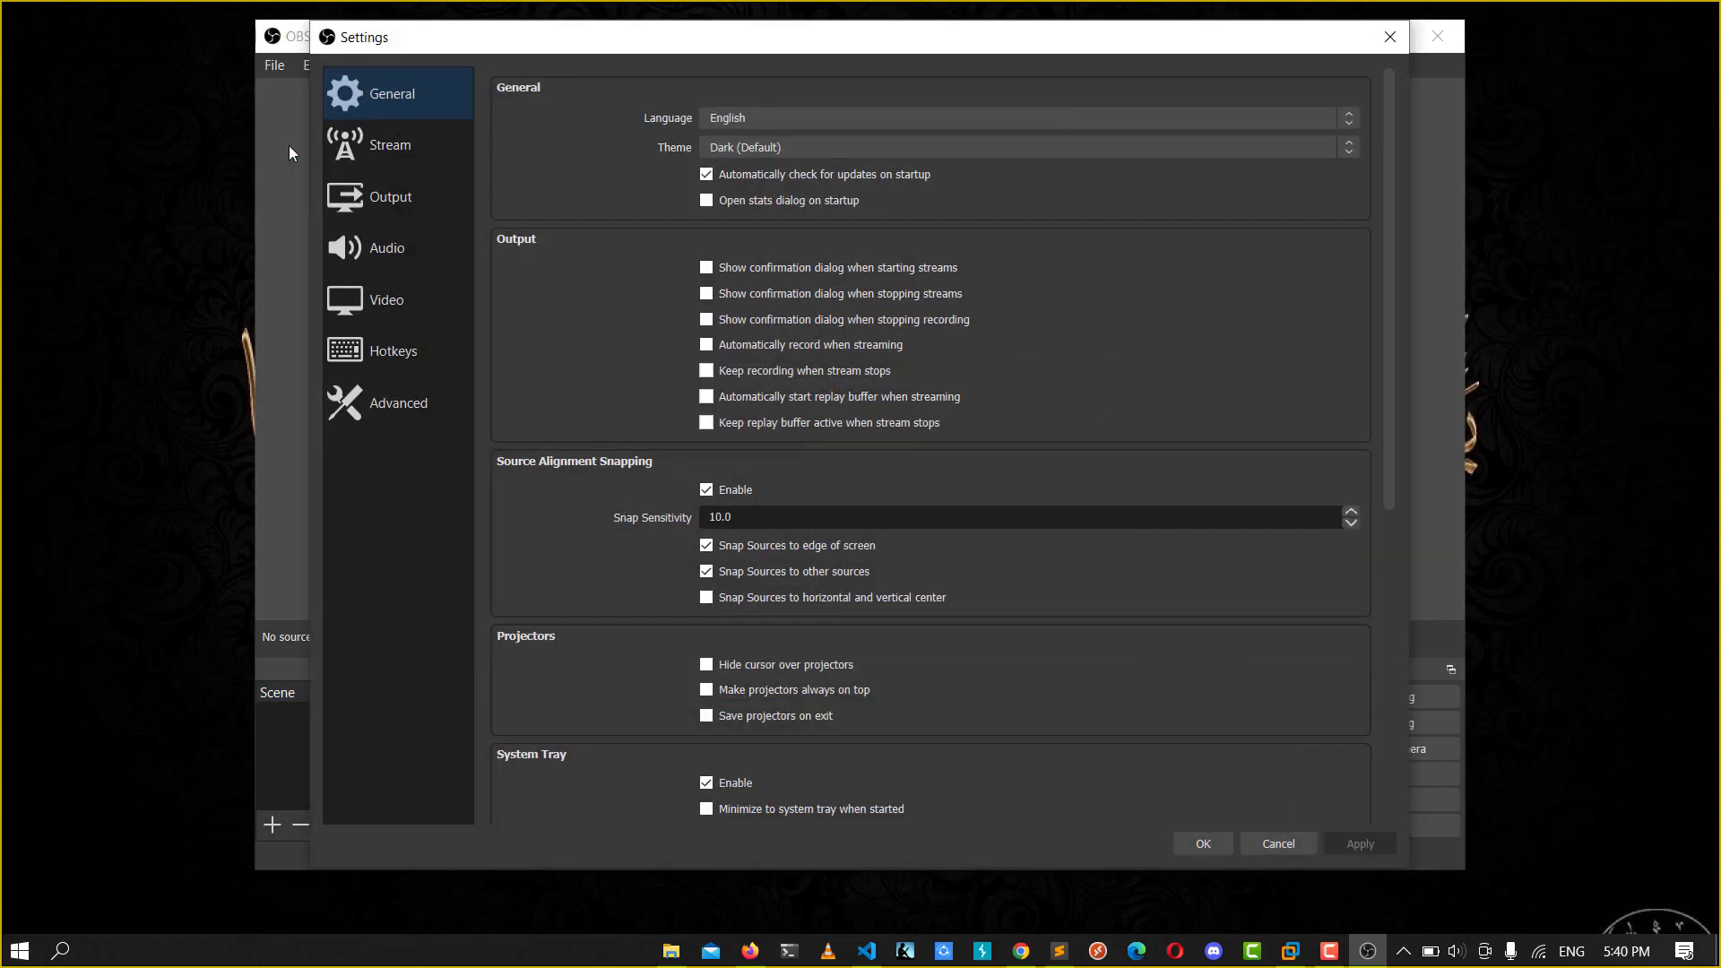
mouse_move(821, 166)
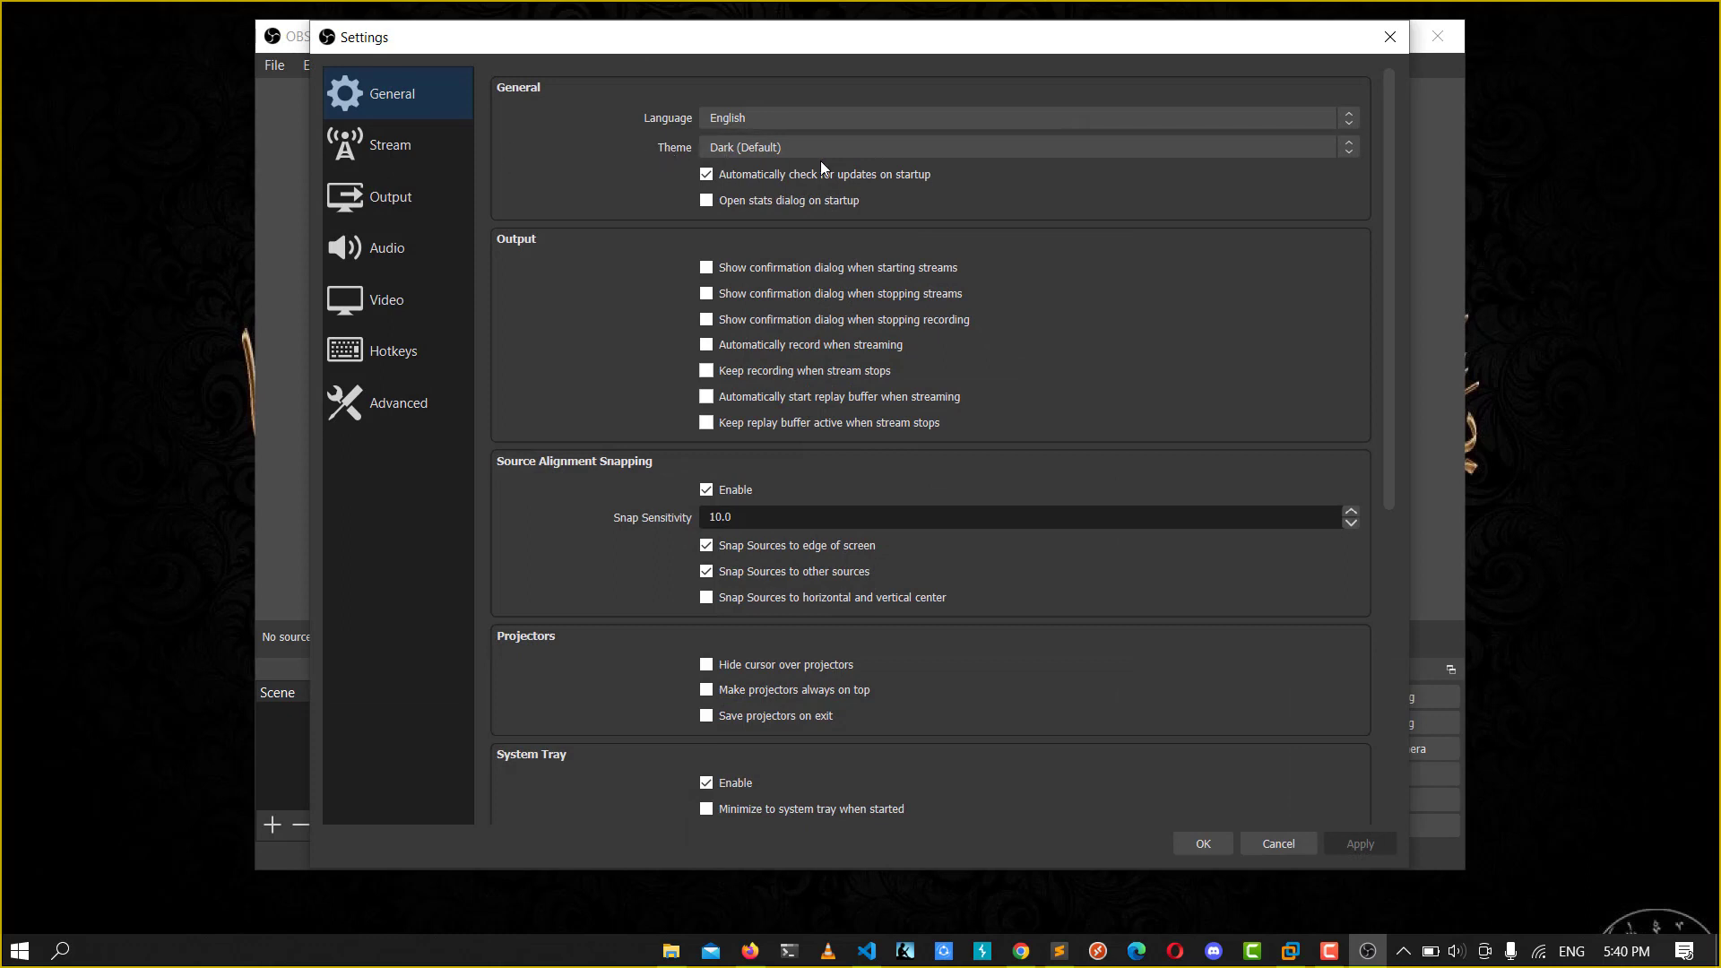
mouse_move(792, 154)
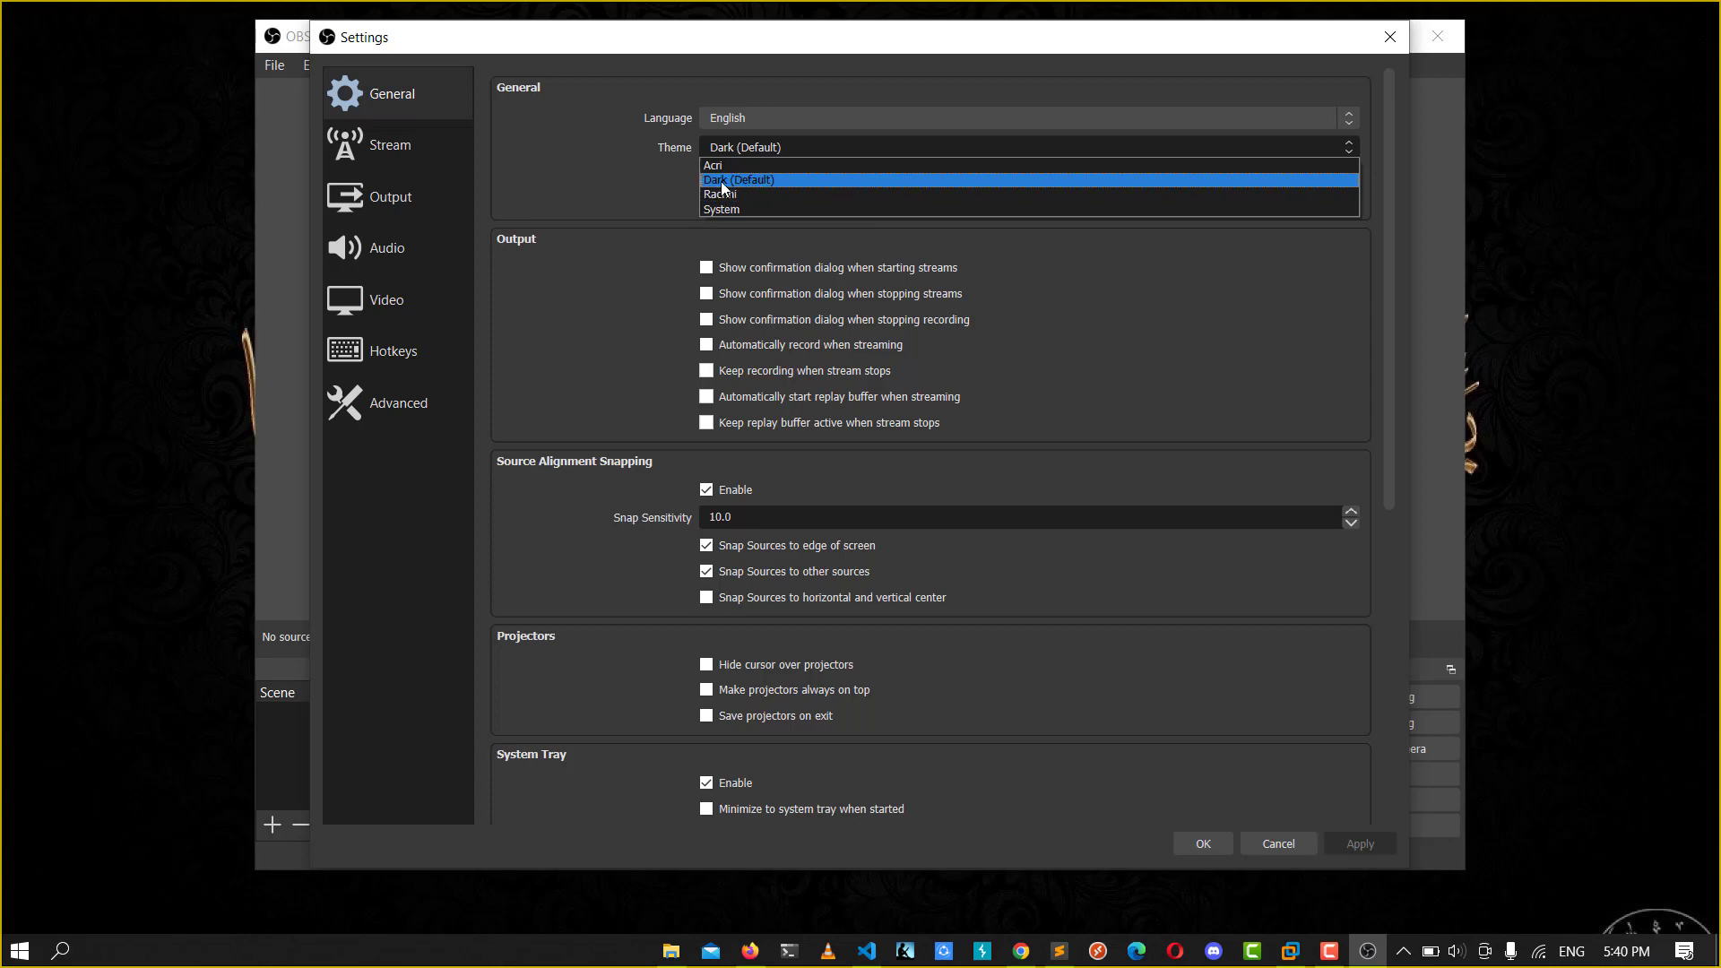
Choose the Acri theme from the General tab's Theme dropdown
click(738, 179)
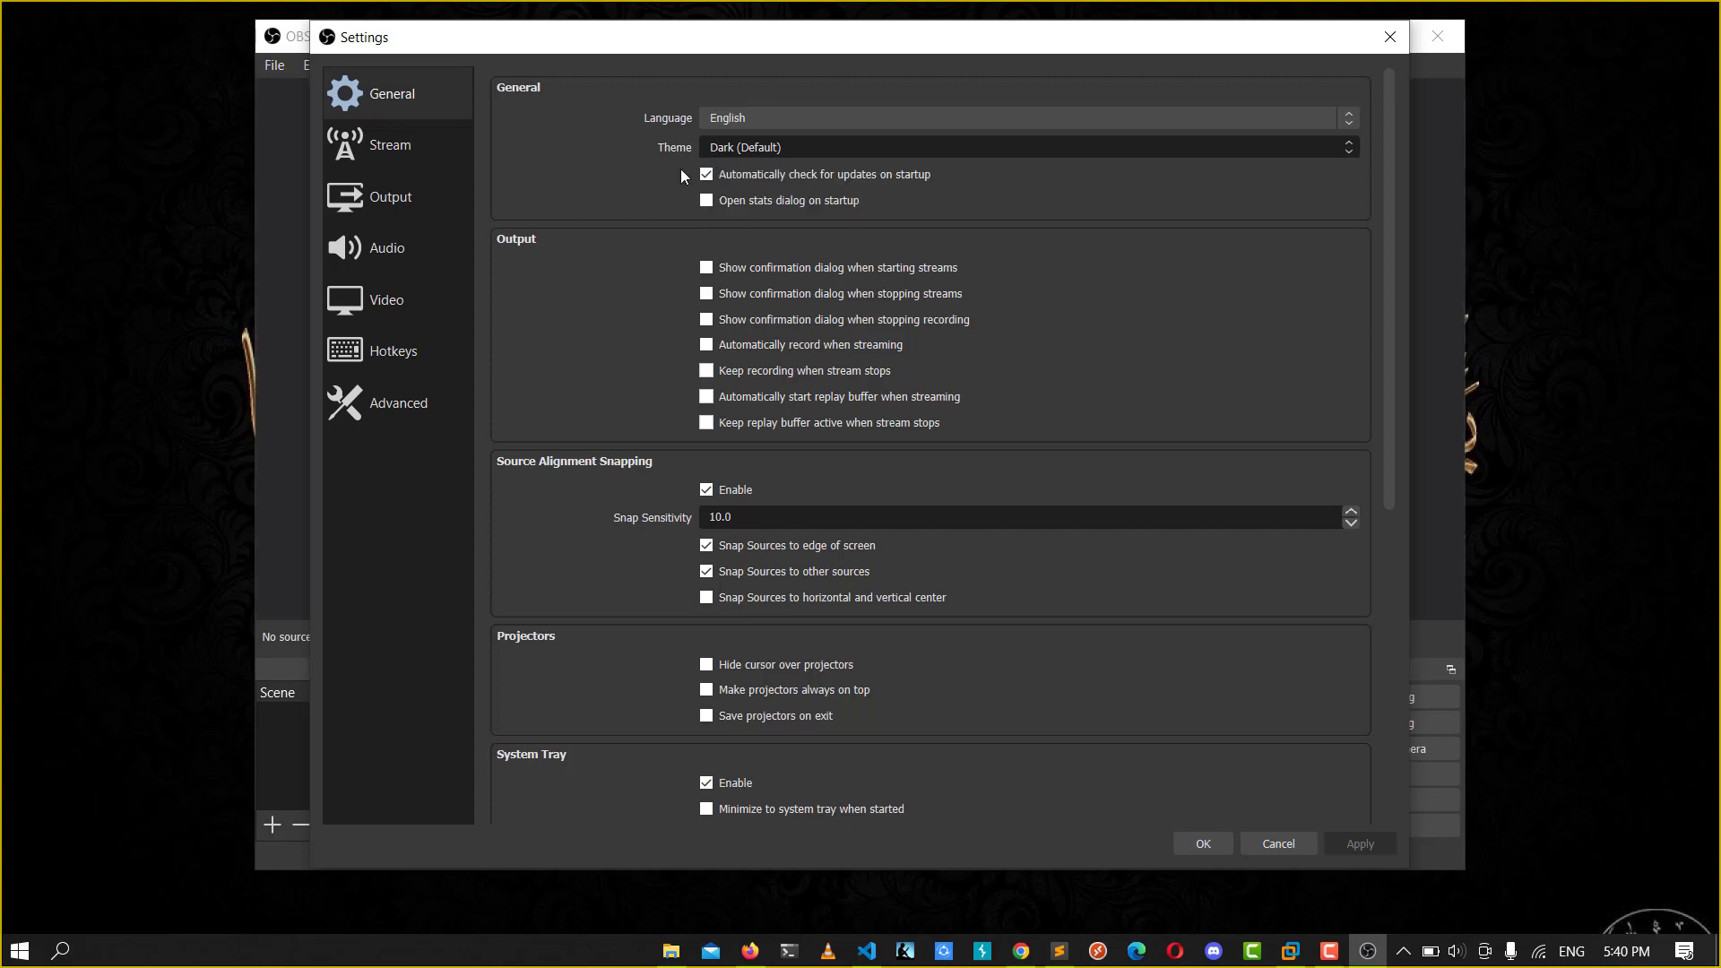
mouse_move(742, 133)
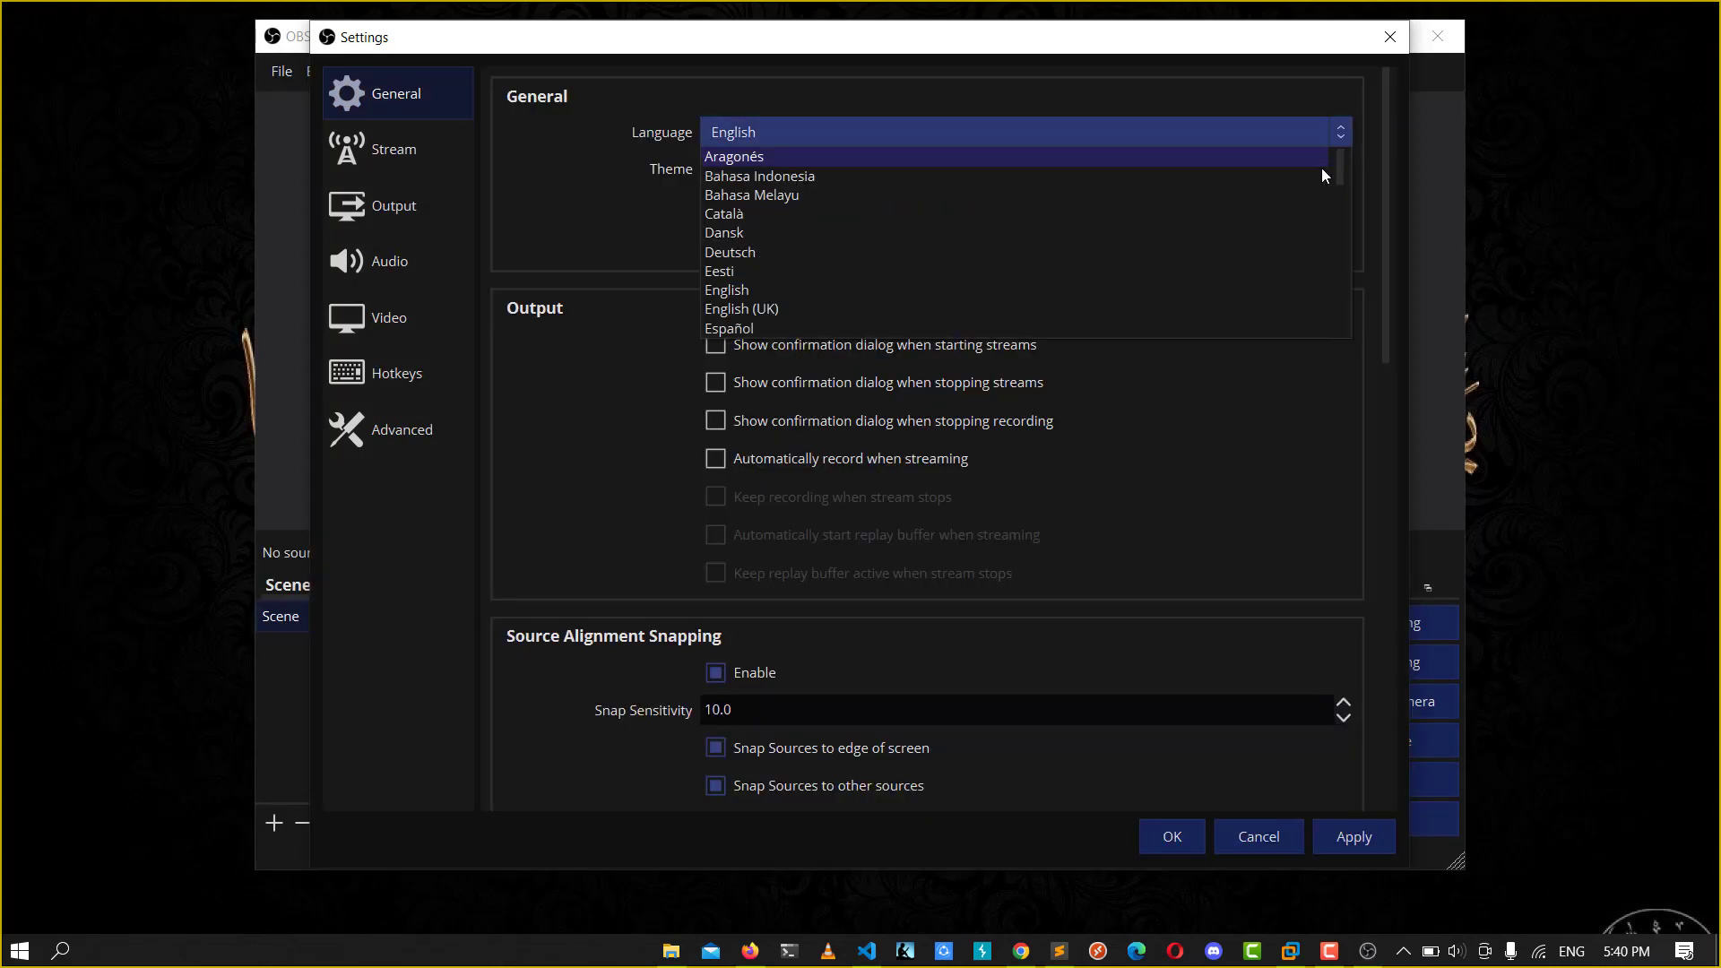
click(1020, 169)
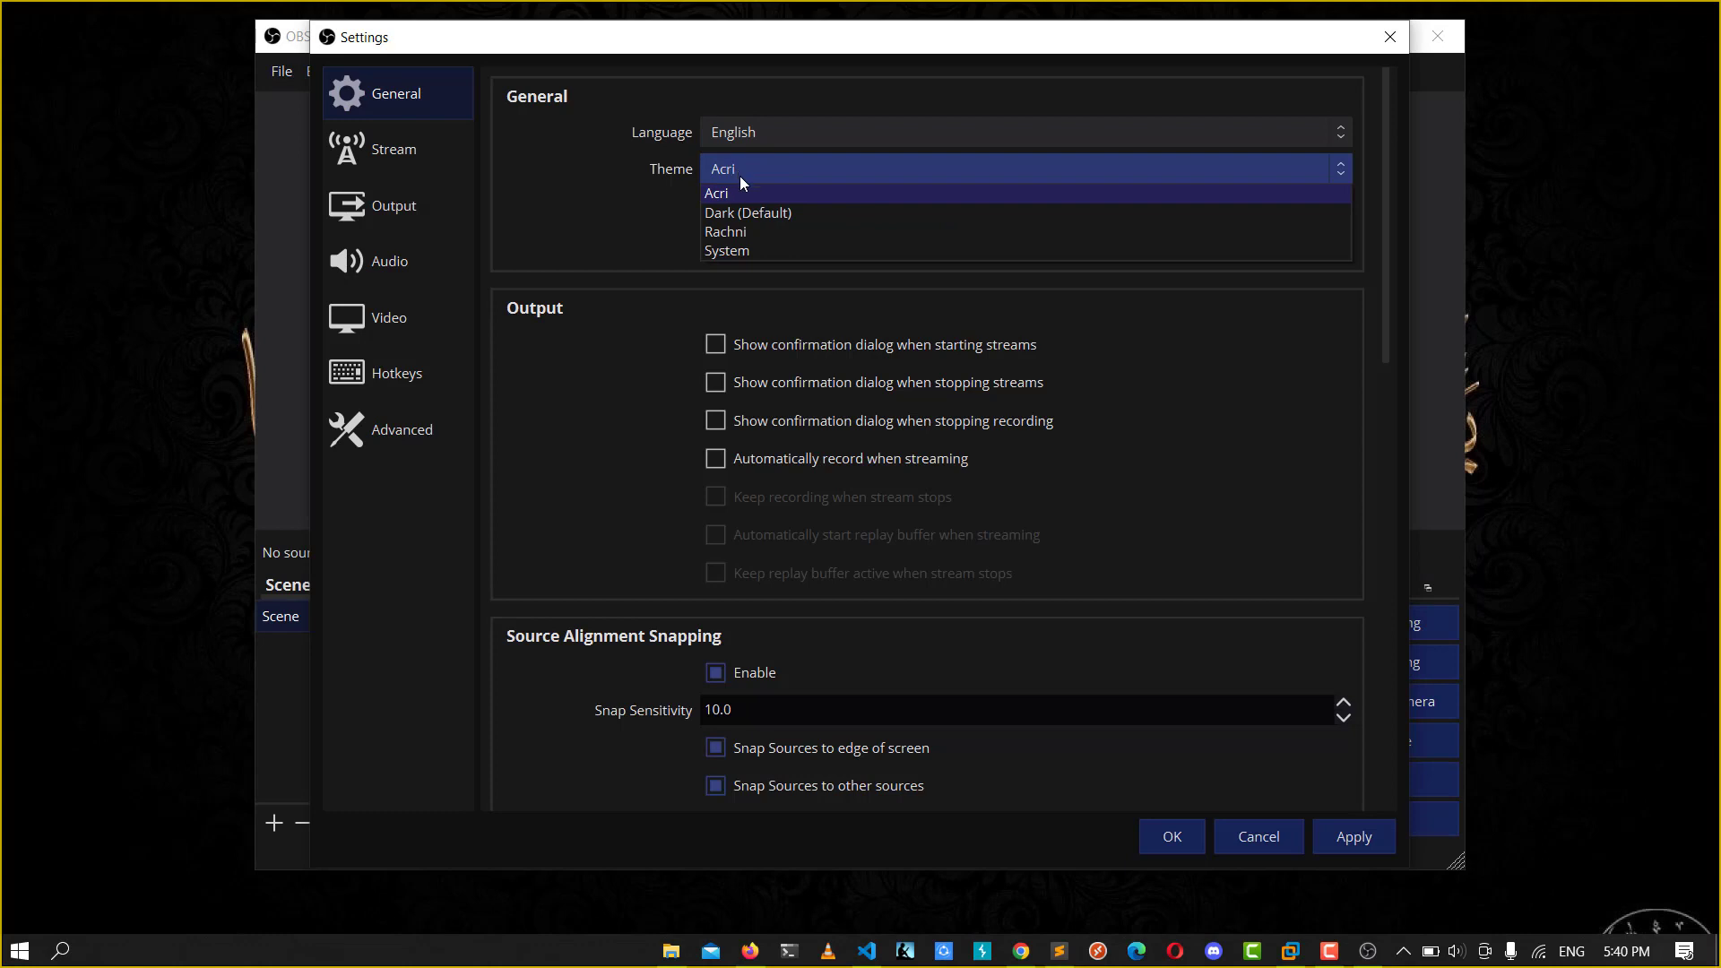
click(718, 194)
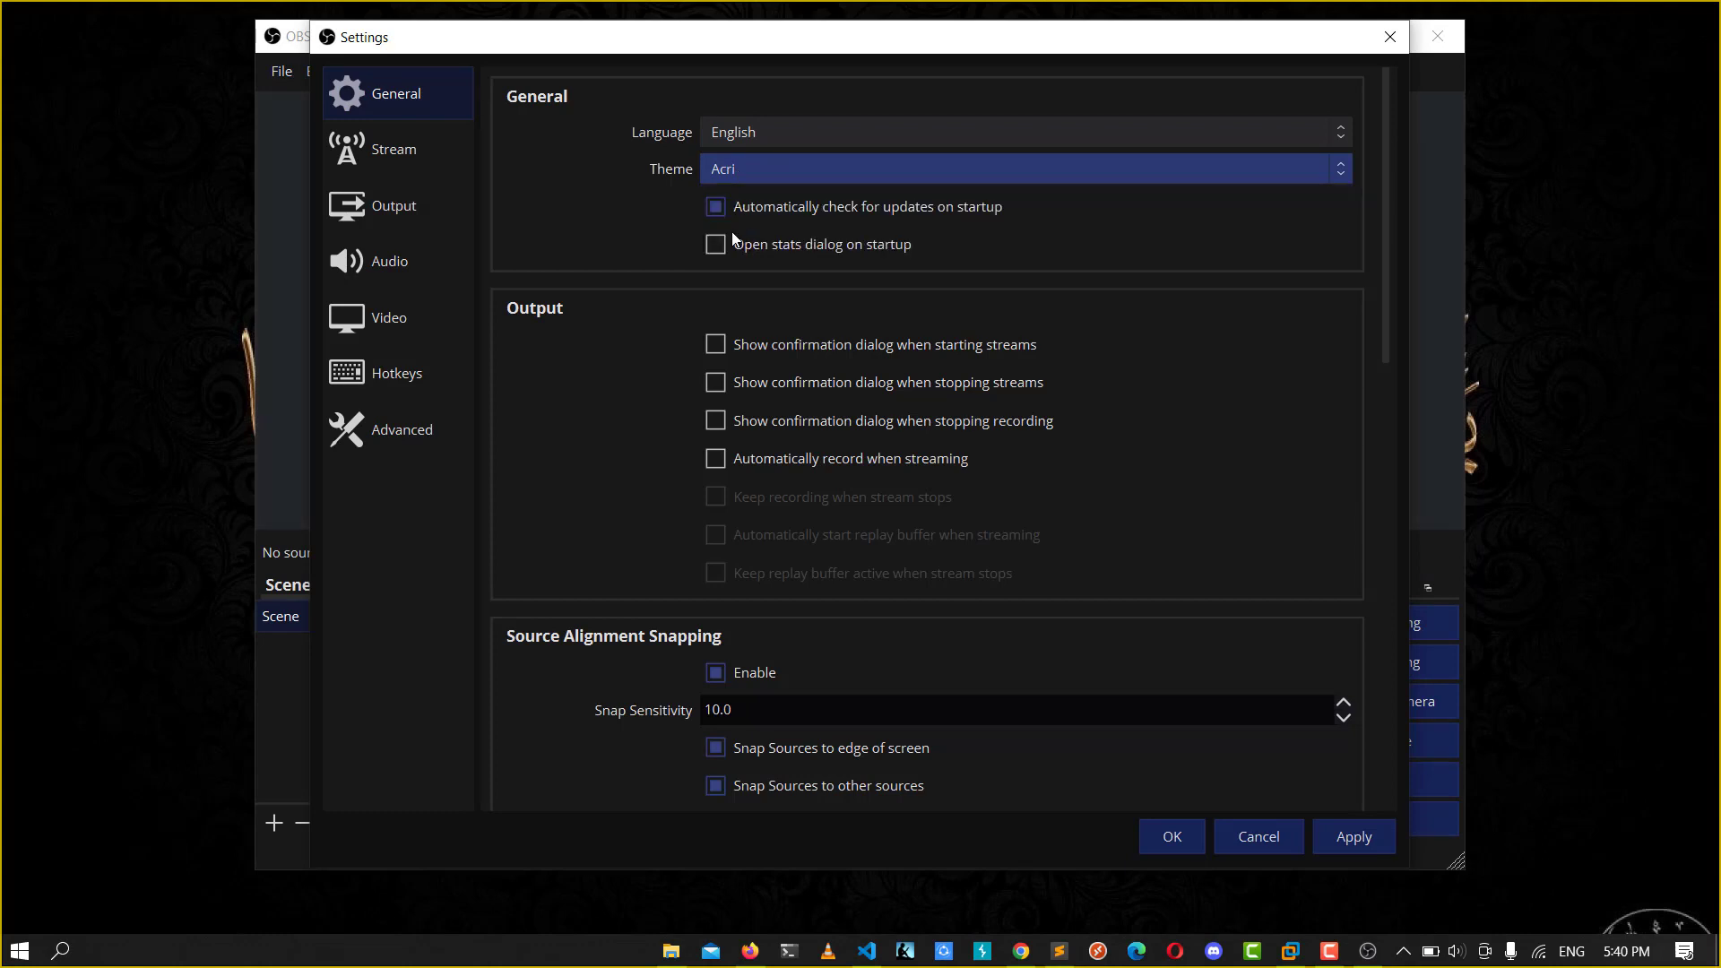
mouse_move(736, 233)
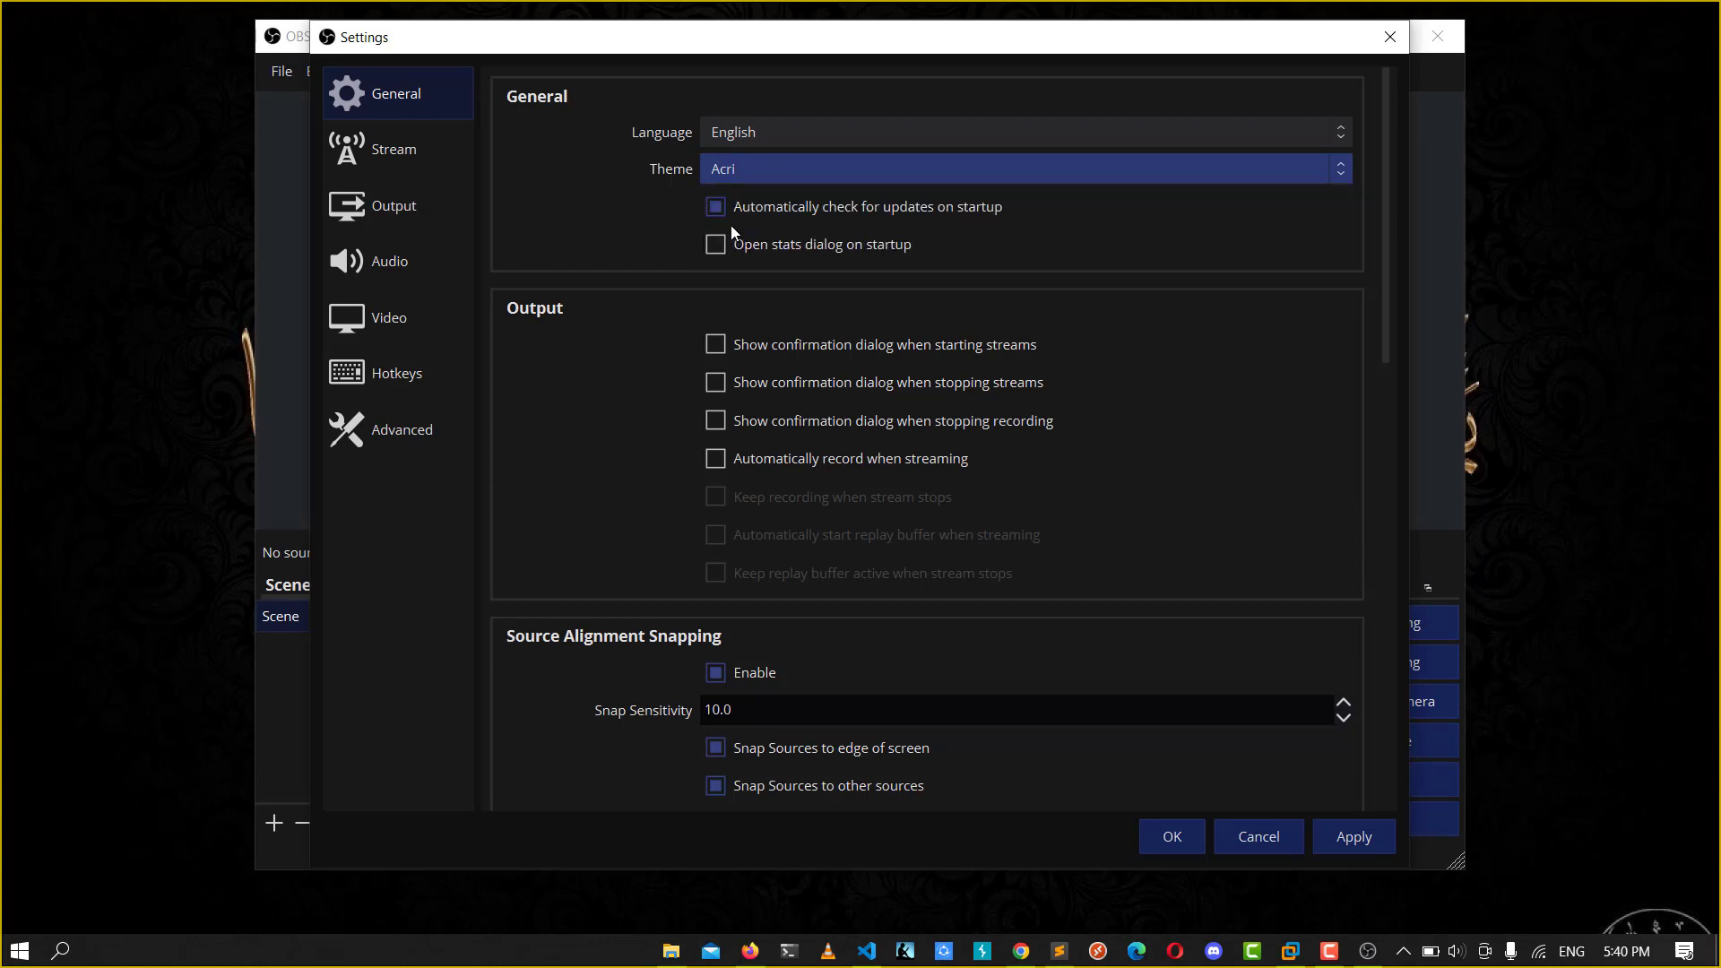
Switch the theme to Rachni, apply it and confirm with OK
click(1024, 168)
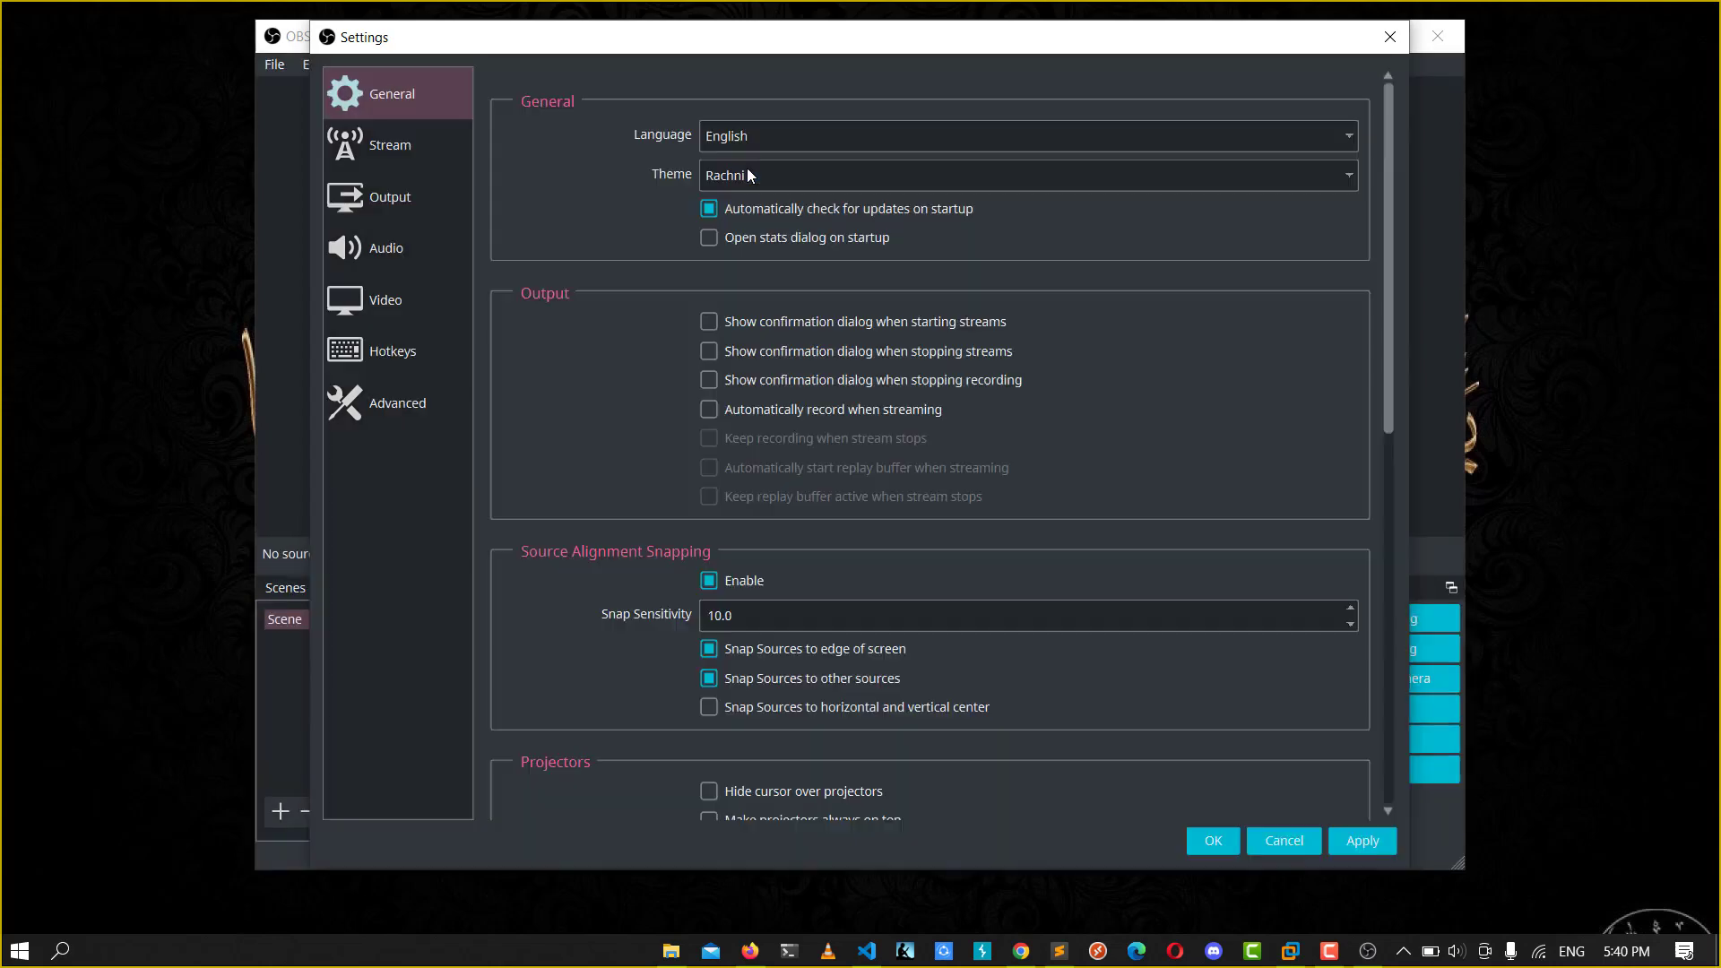
click(1026, 176)
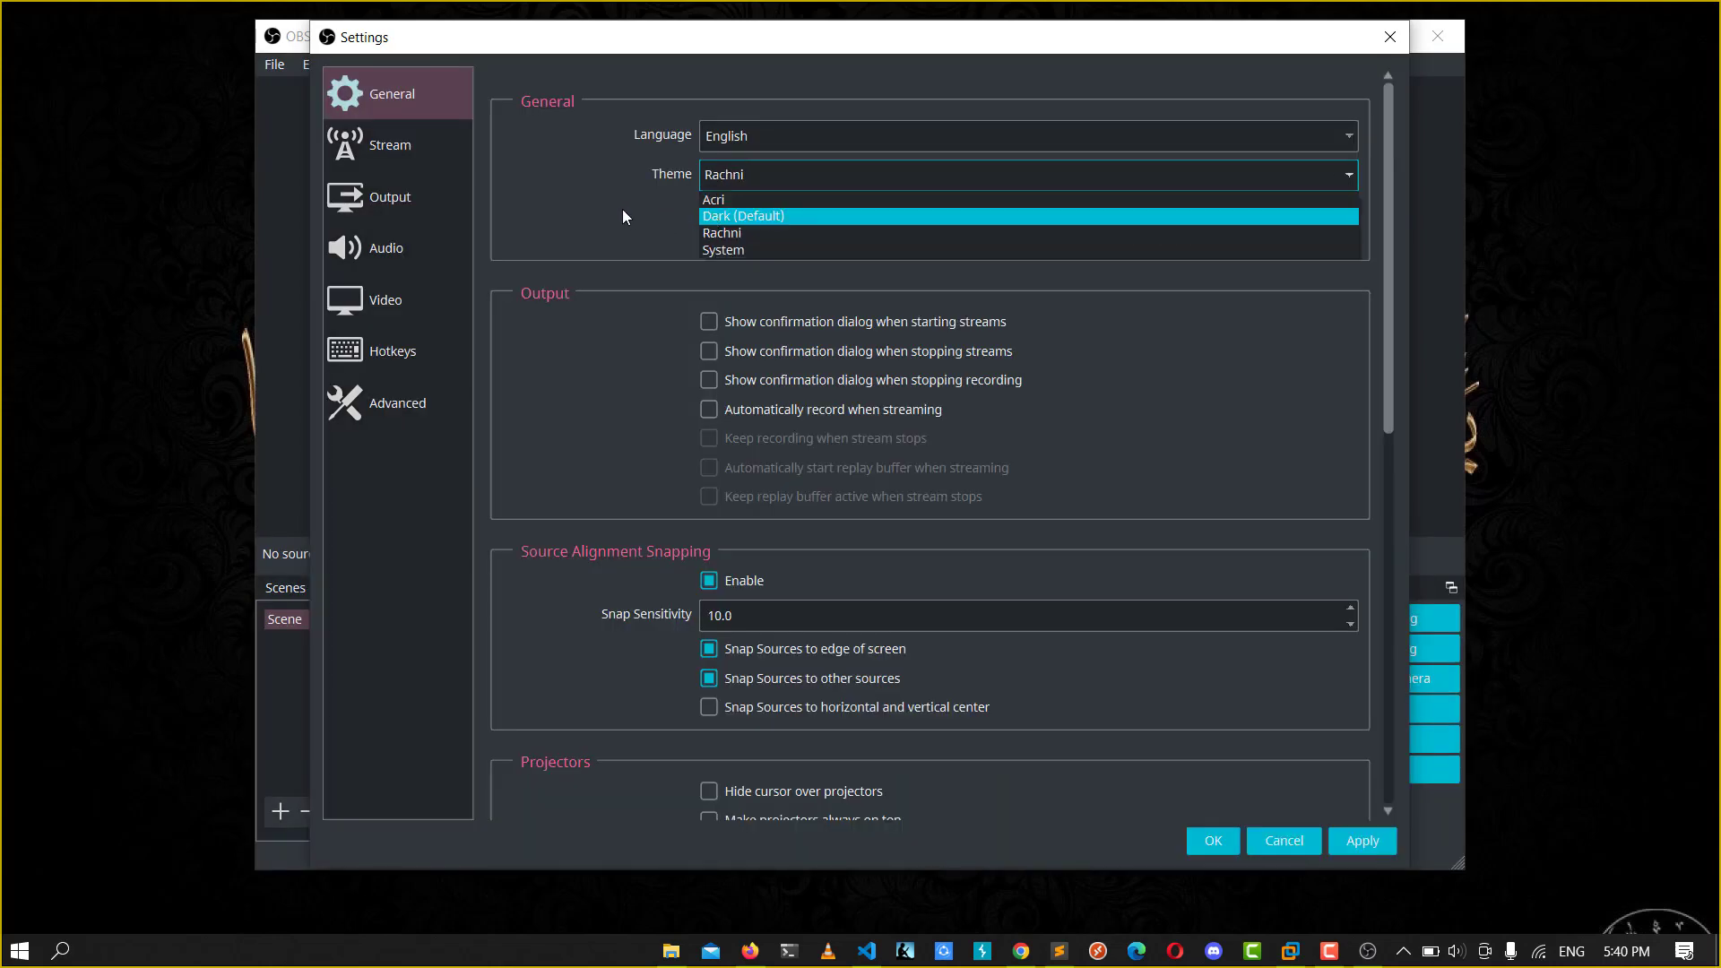
click(1362, 841)
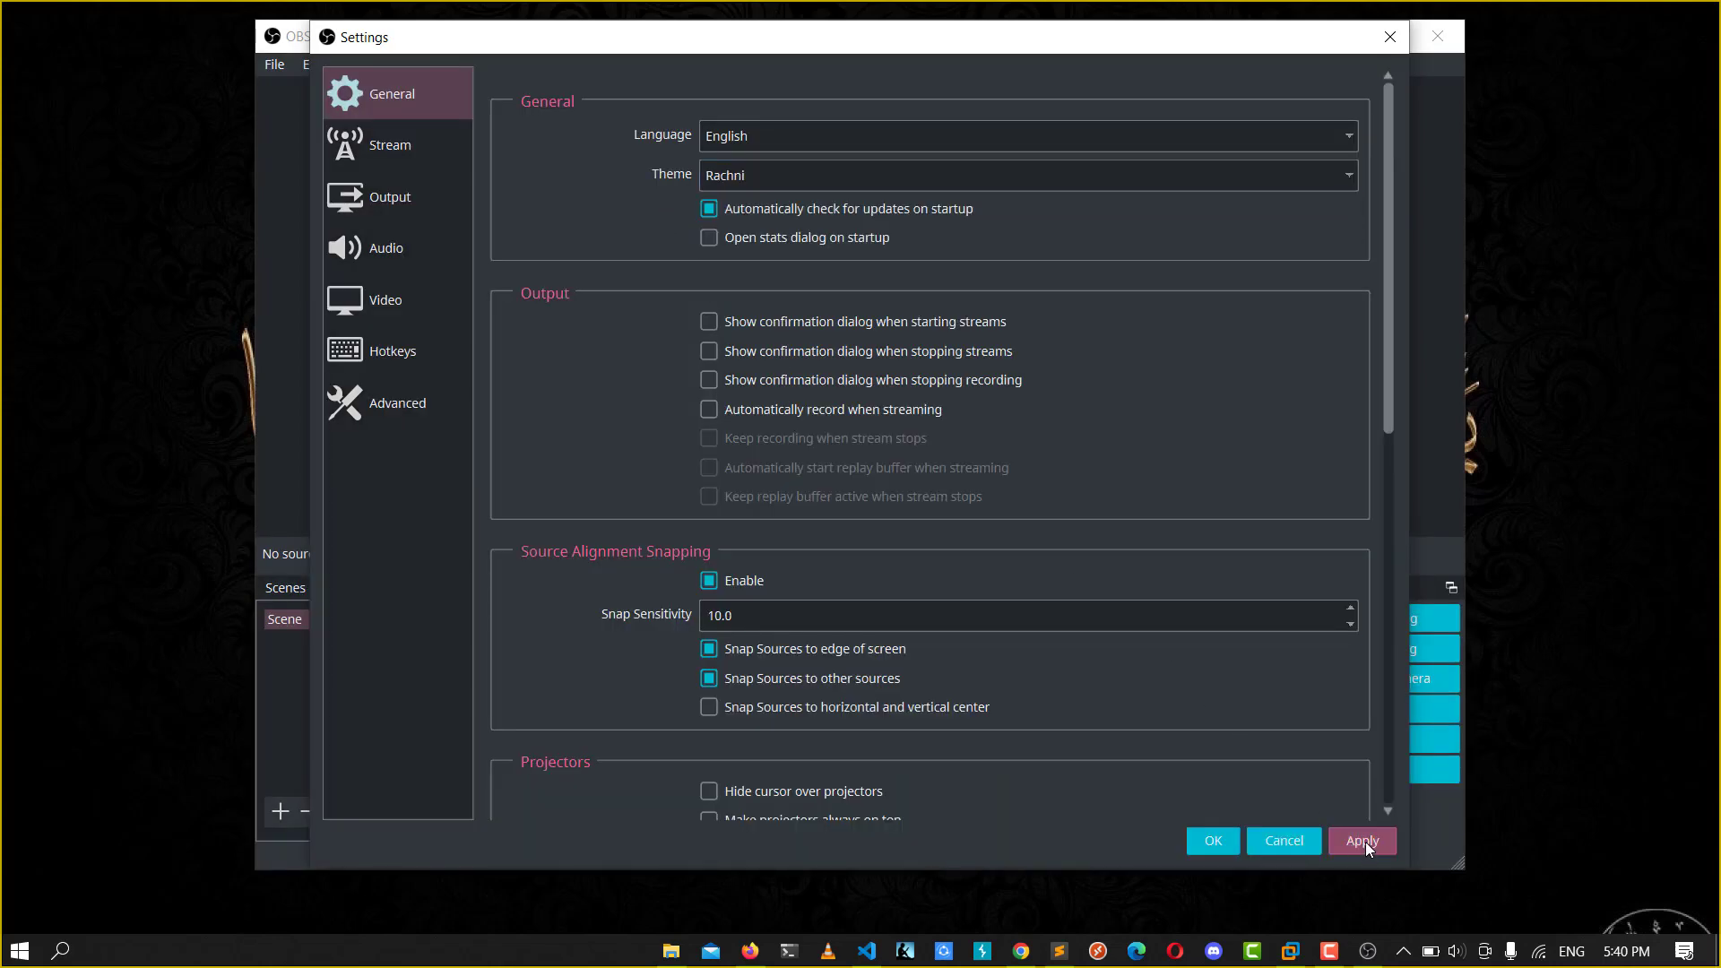
mouse_move(1223, 849)
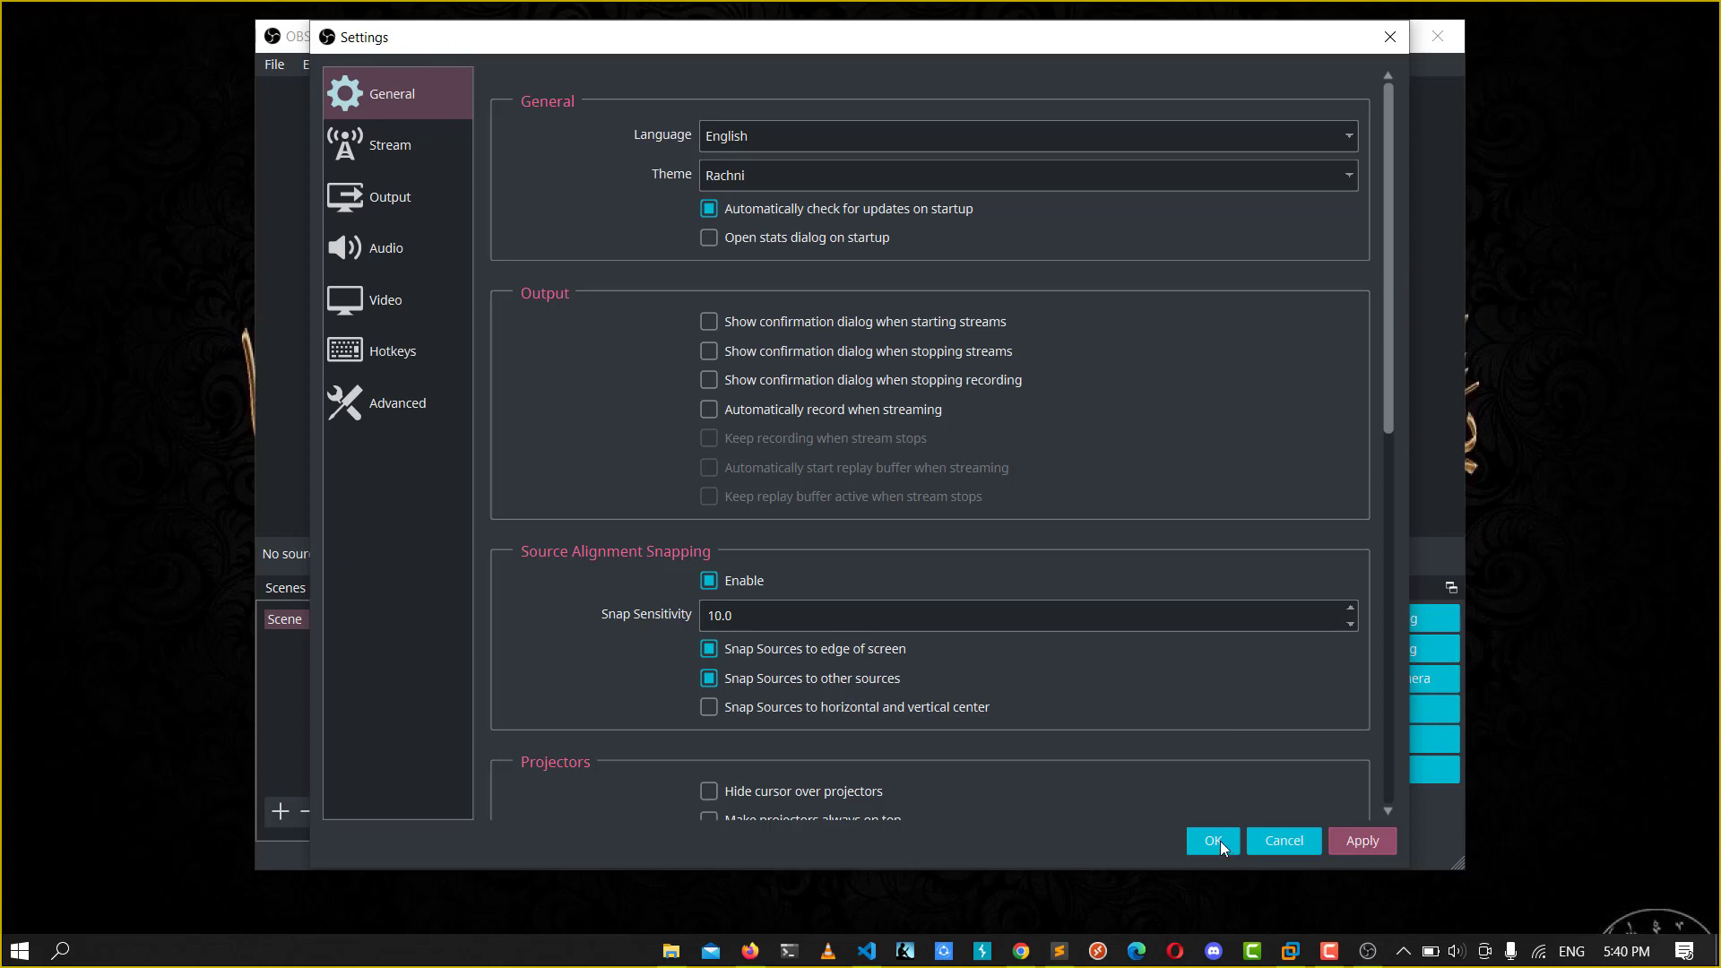
click(1212, 841)
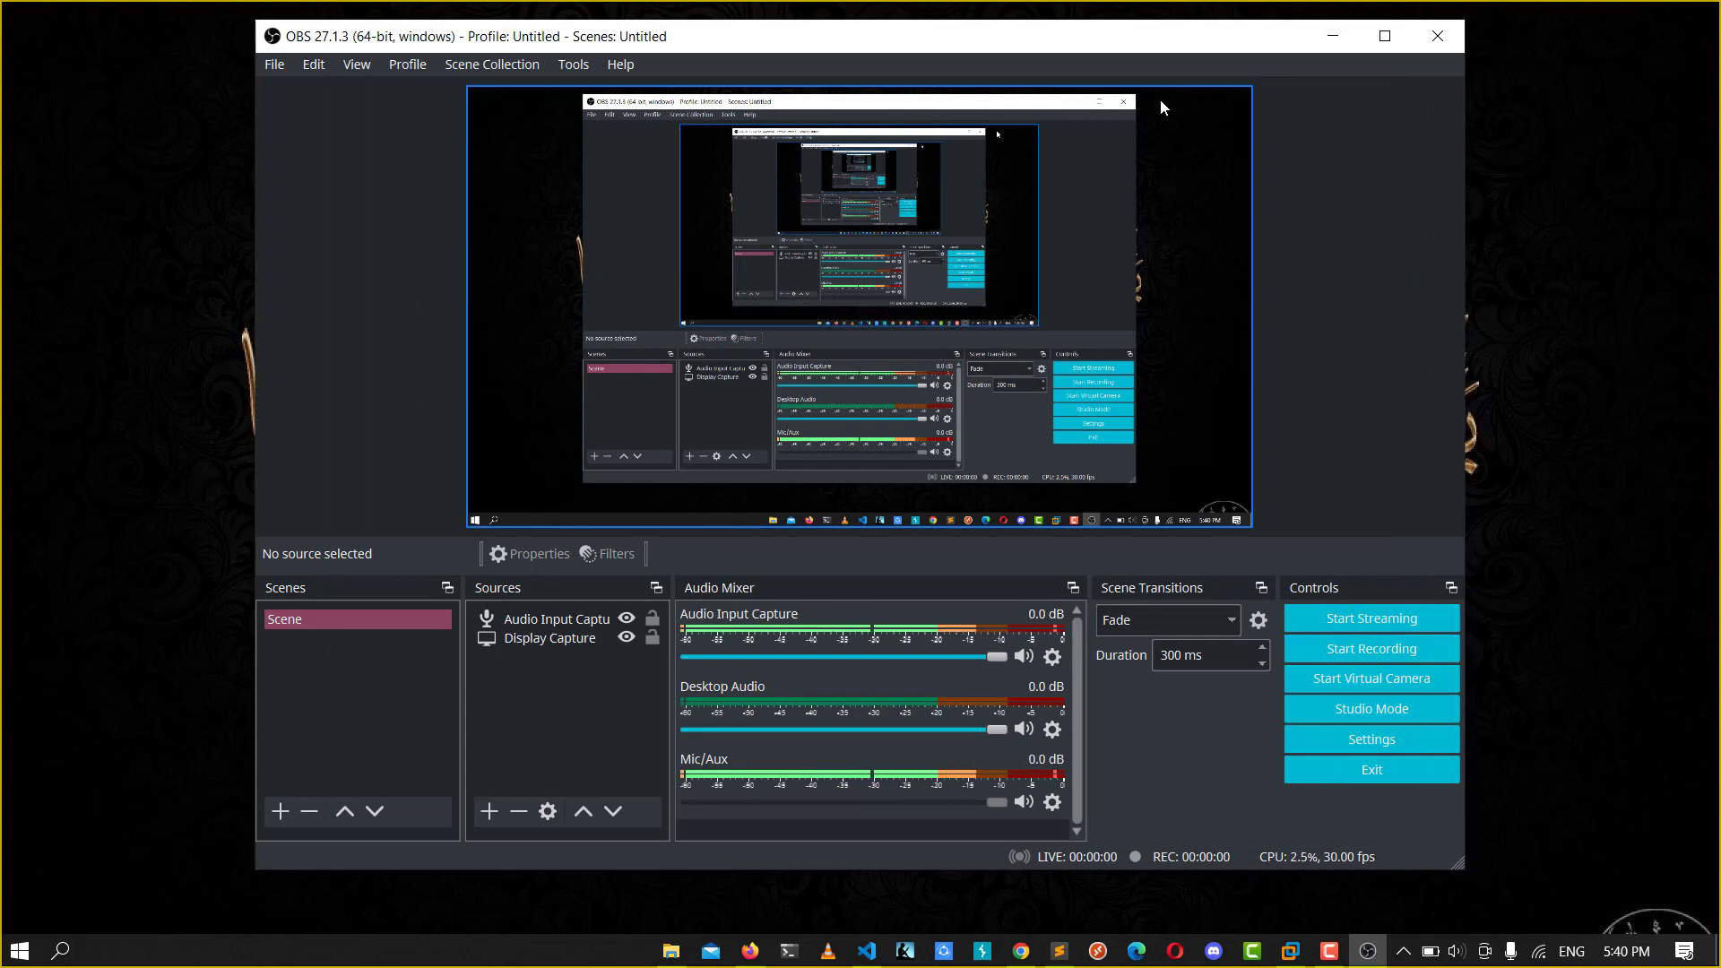
mouse_move(1126, 174)
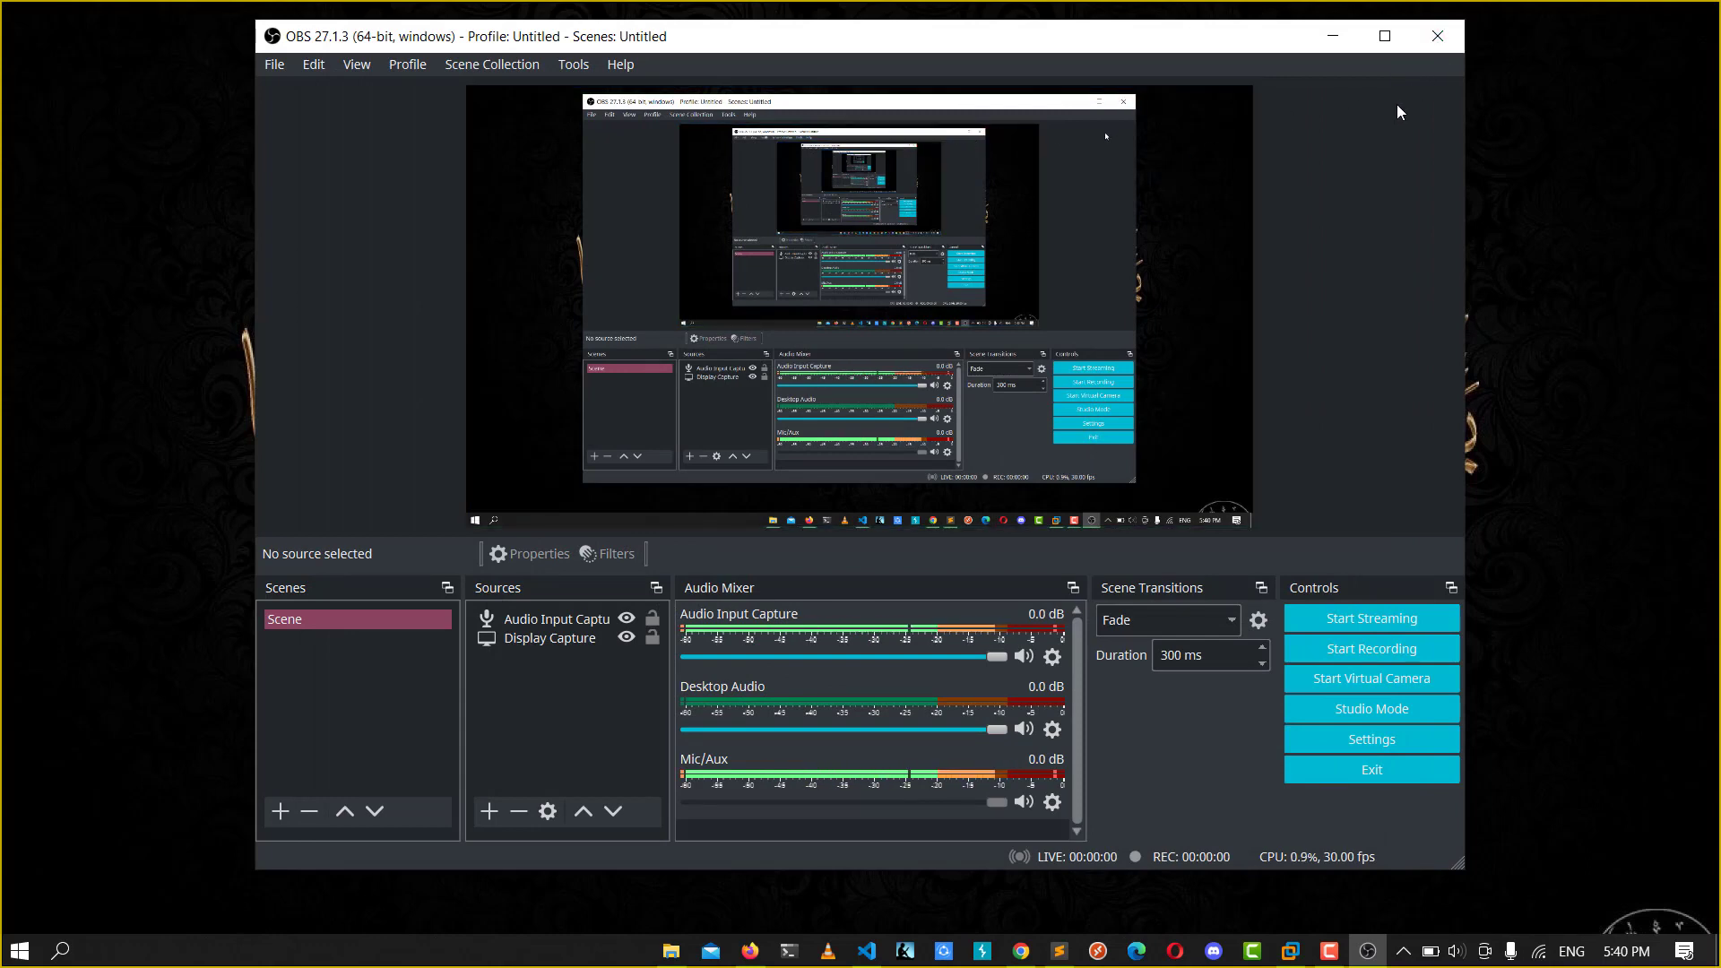
mouse_move(1393, 126)
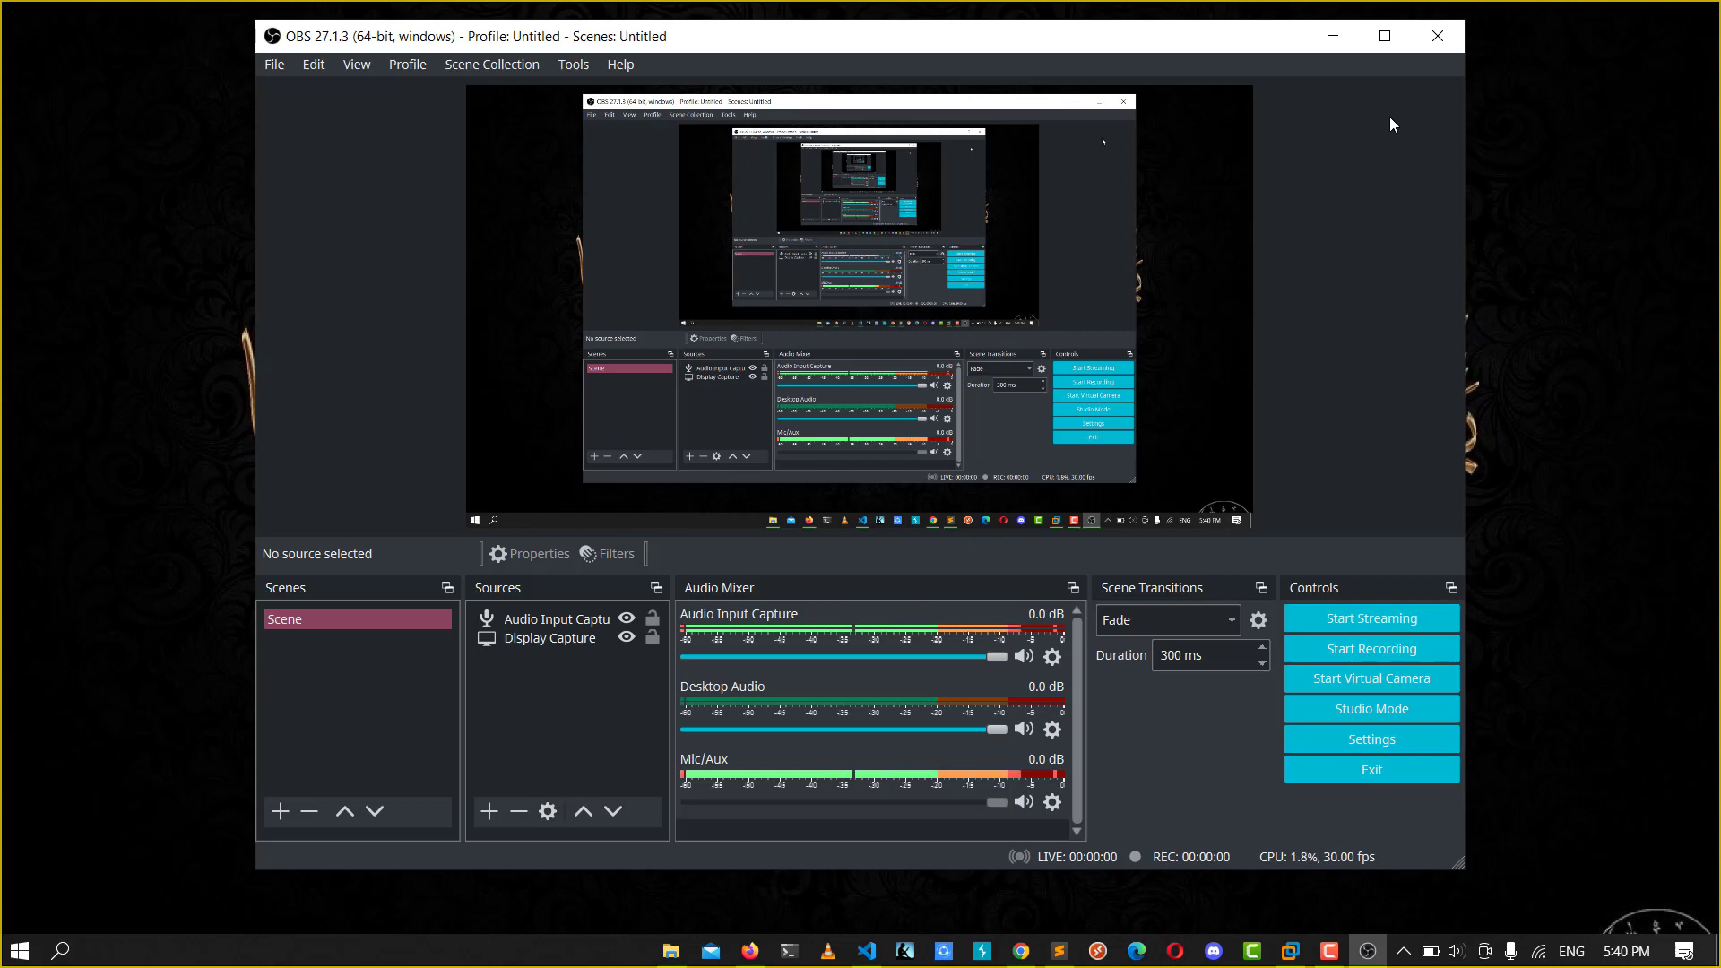